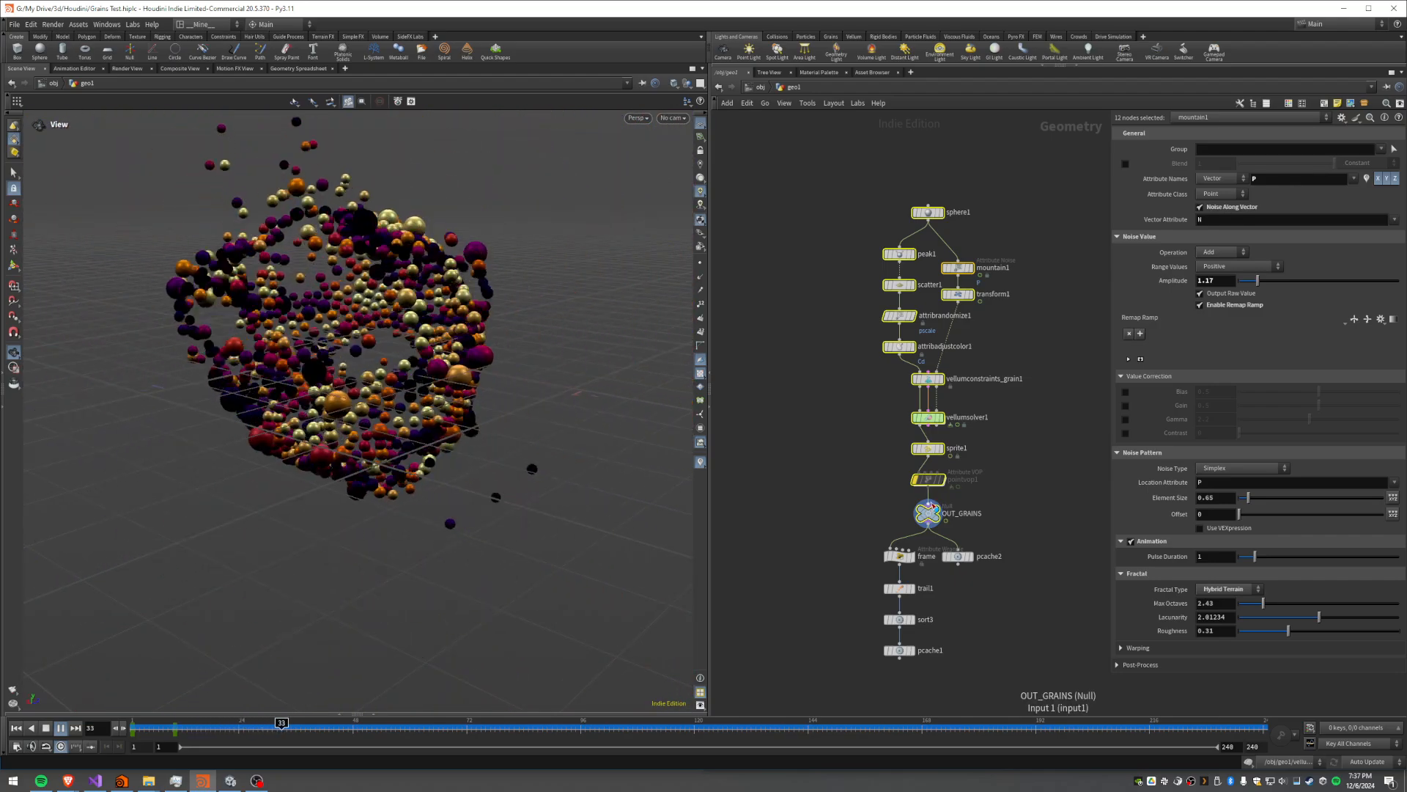
Display the noise-deformed sphere from mountain1, then the coloured scattered points from attribvisualize1
left_click(59, 728)
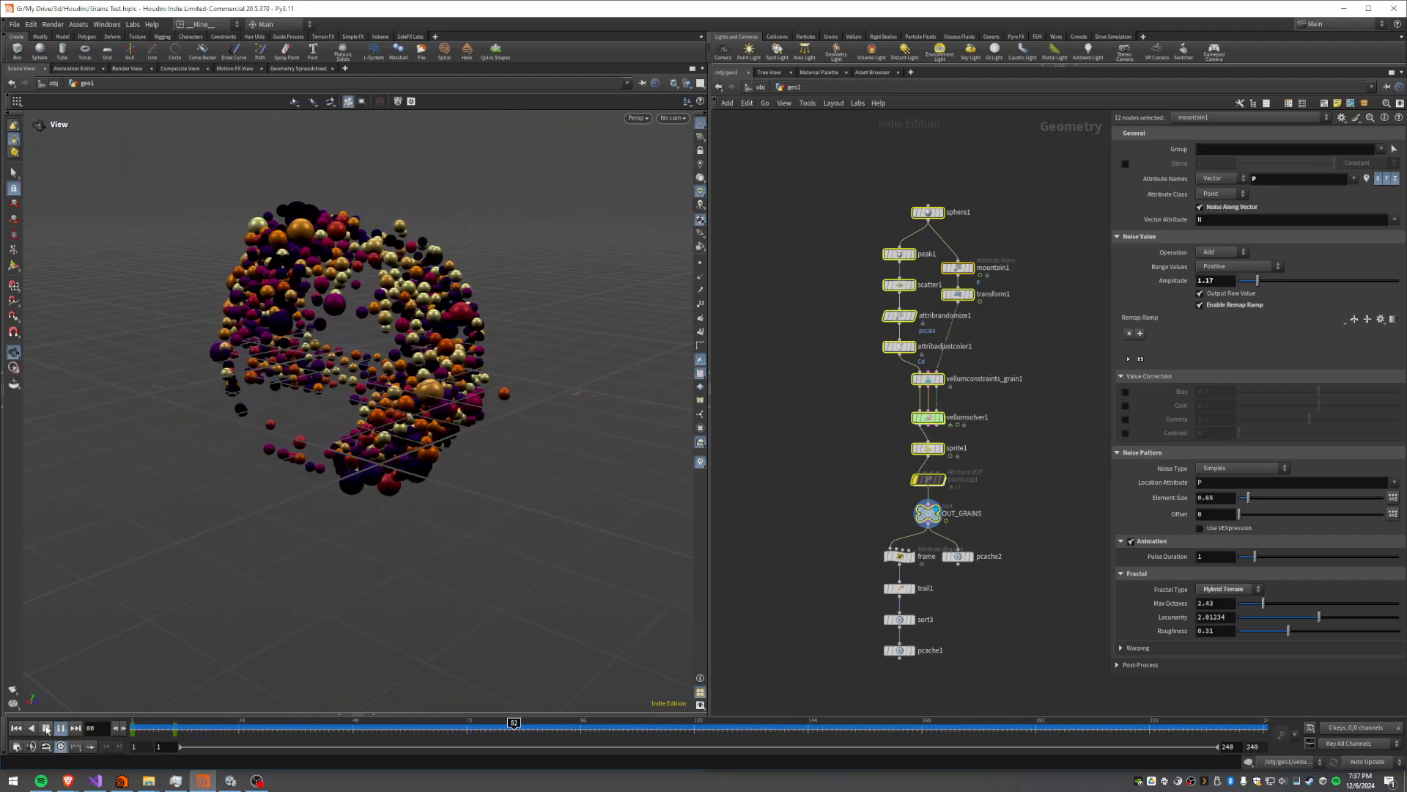
left_click(928, 211)
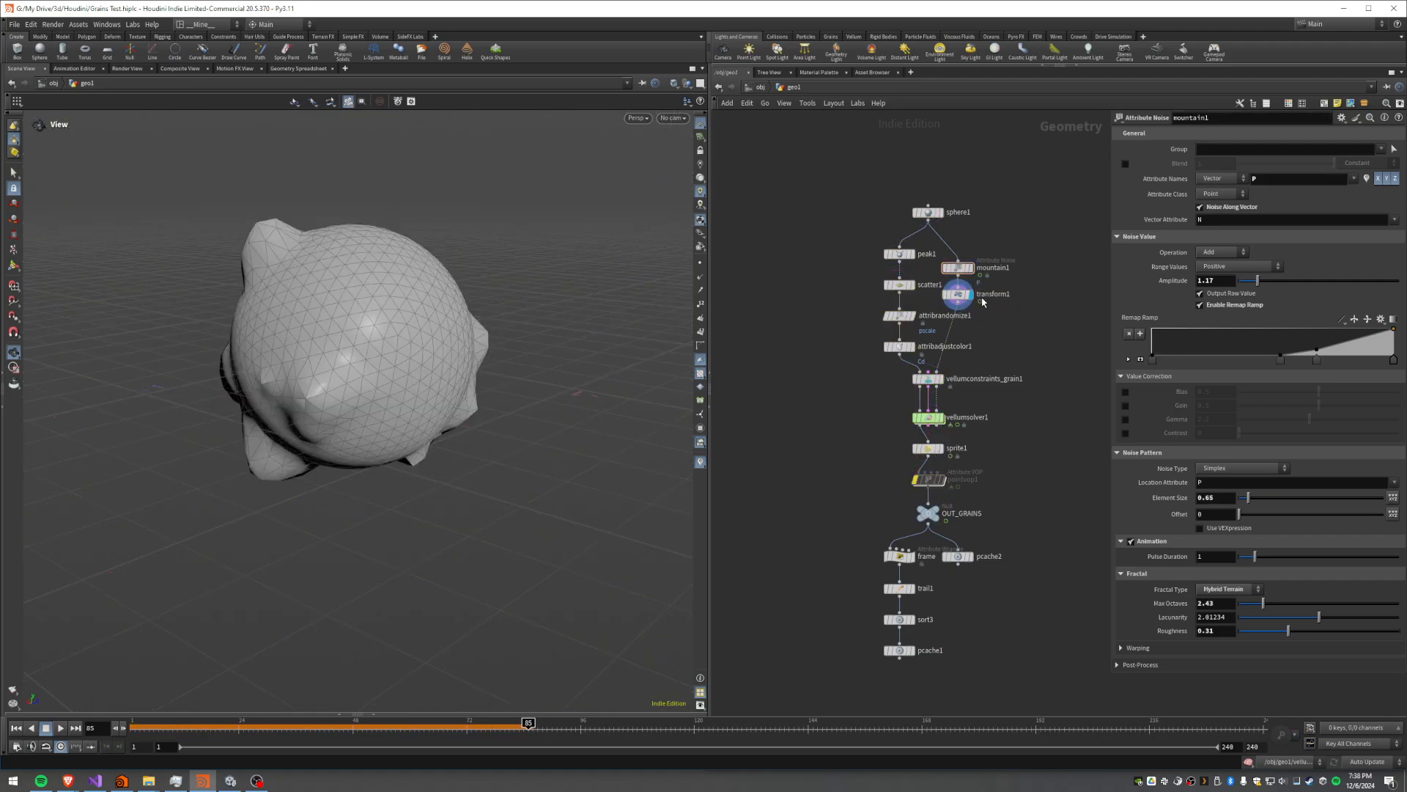
left_click(60, 729)
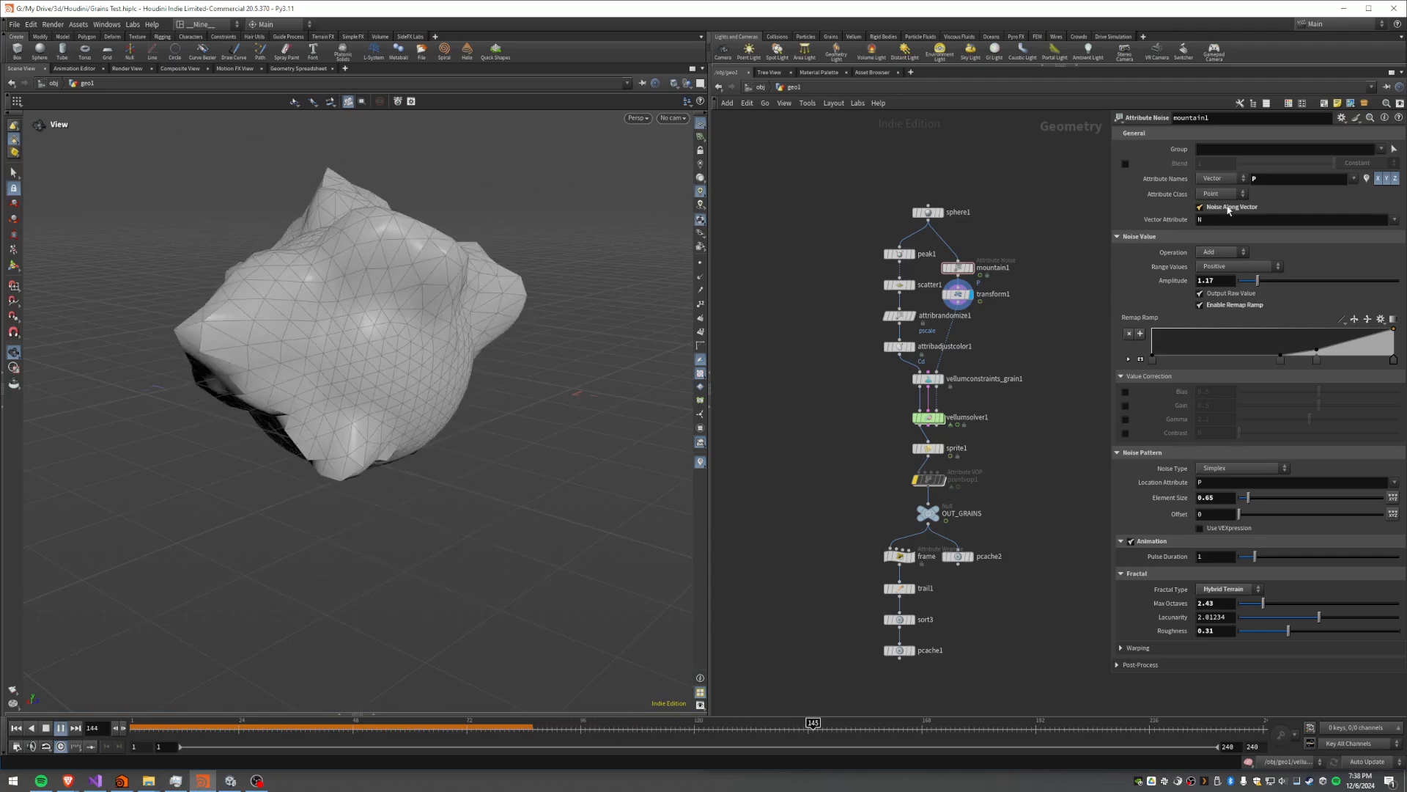
left_click(59, 727)
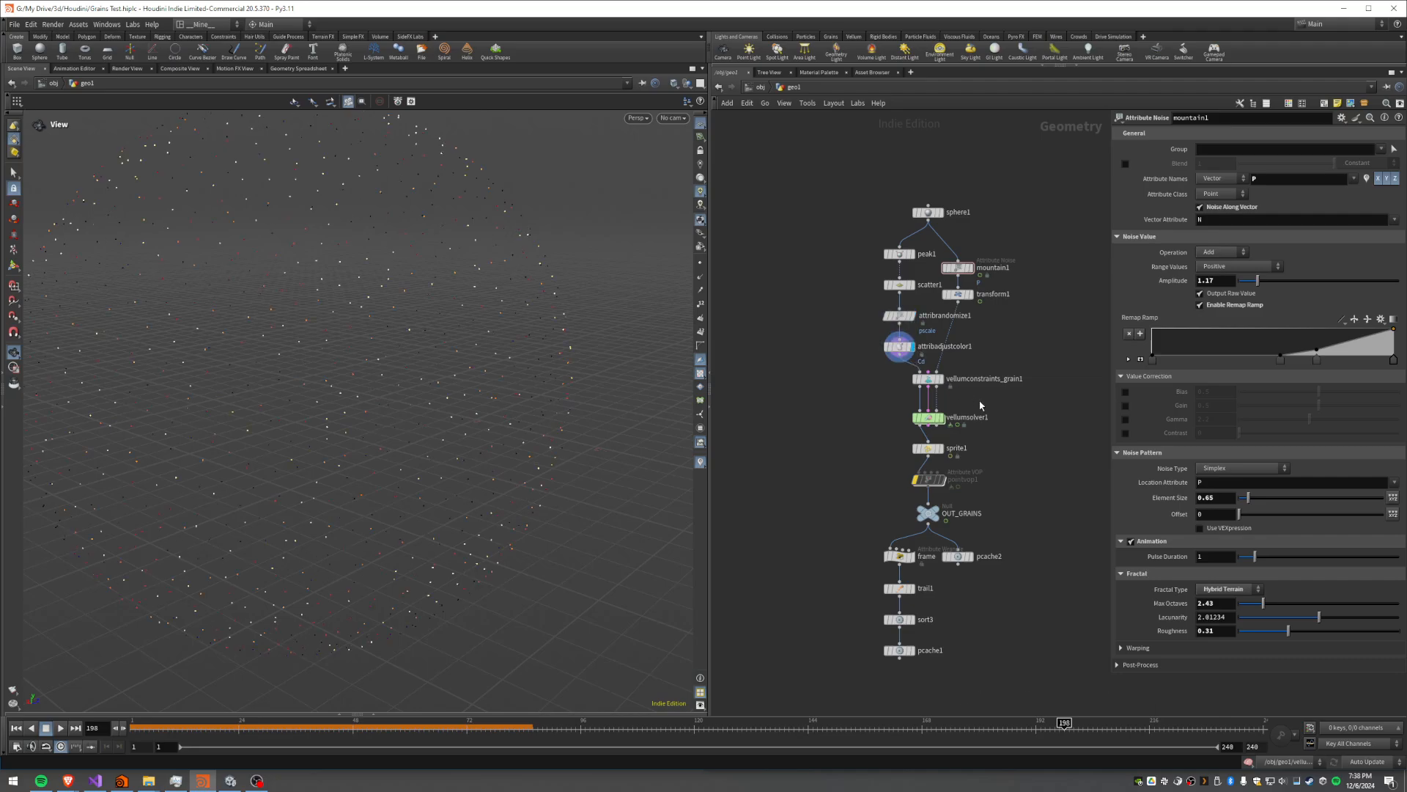
Review vellumsolver1 settings and sprite1's sphere sprite map path, displaying sprite1
left_click(929, 378)
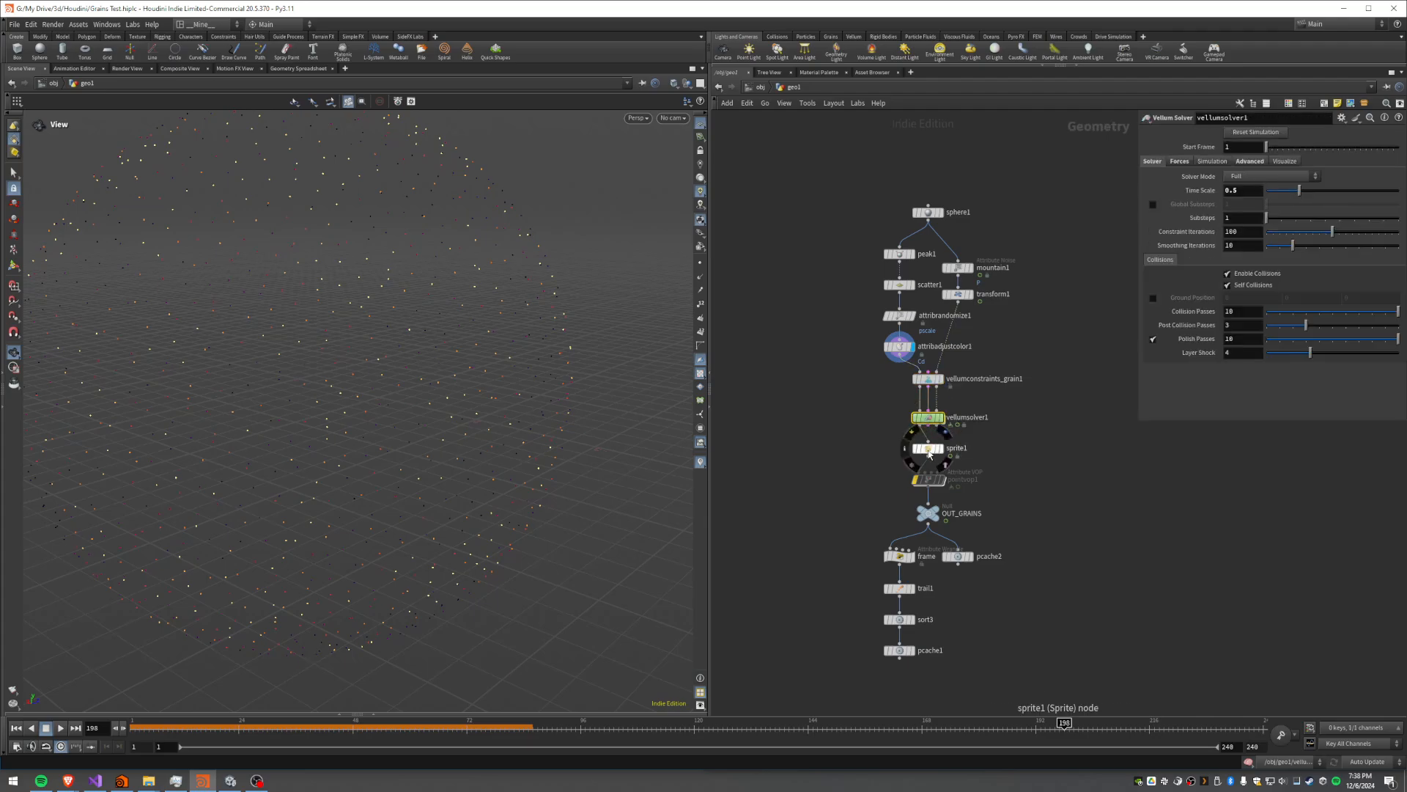
left_click(954, 448)
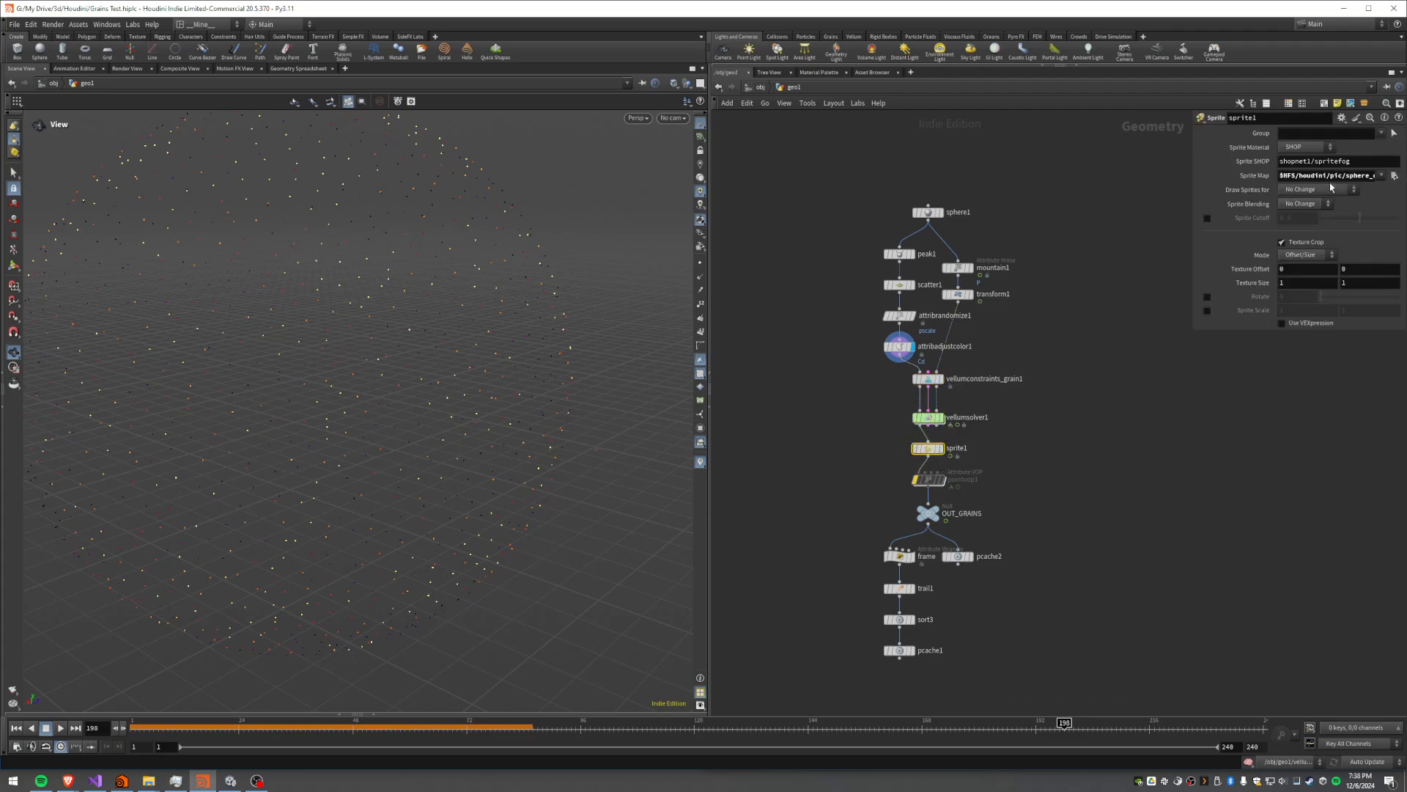
left_click(1328, 175)
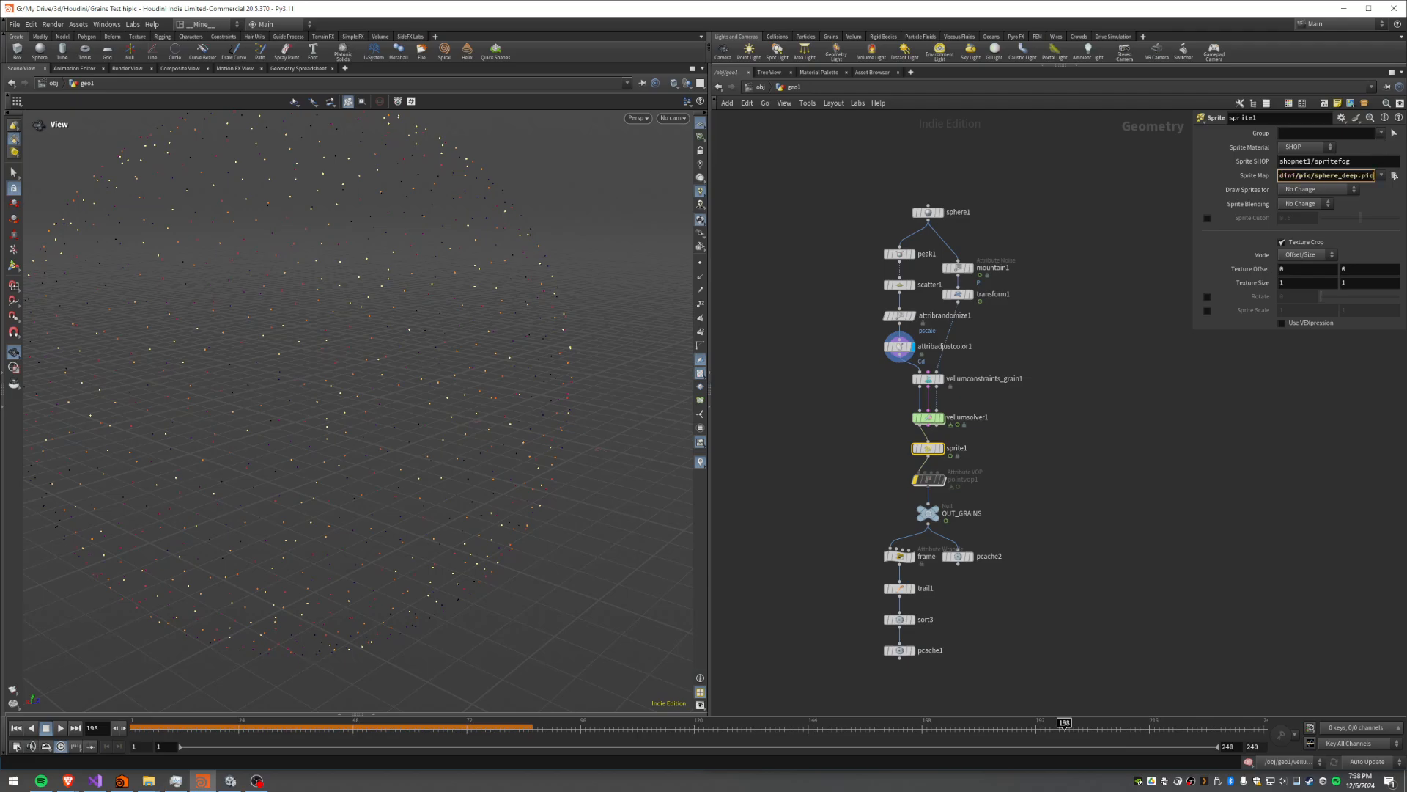
mouse_move(878, 541)
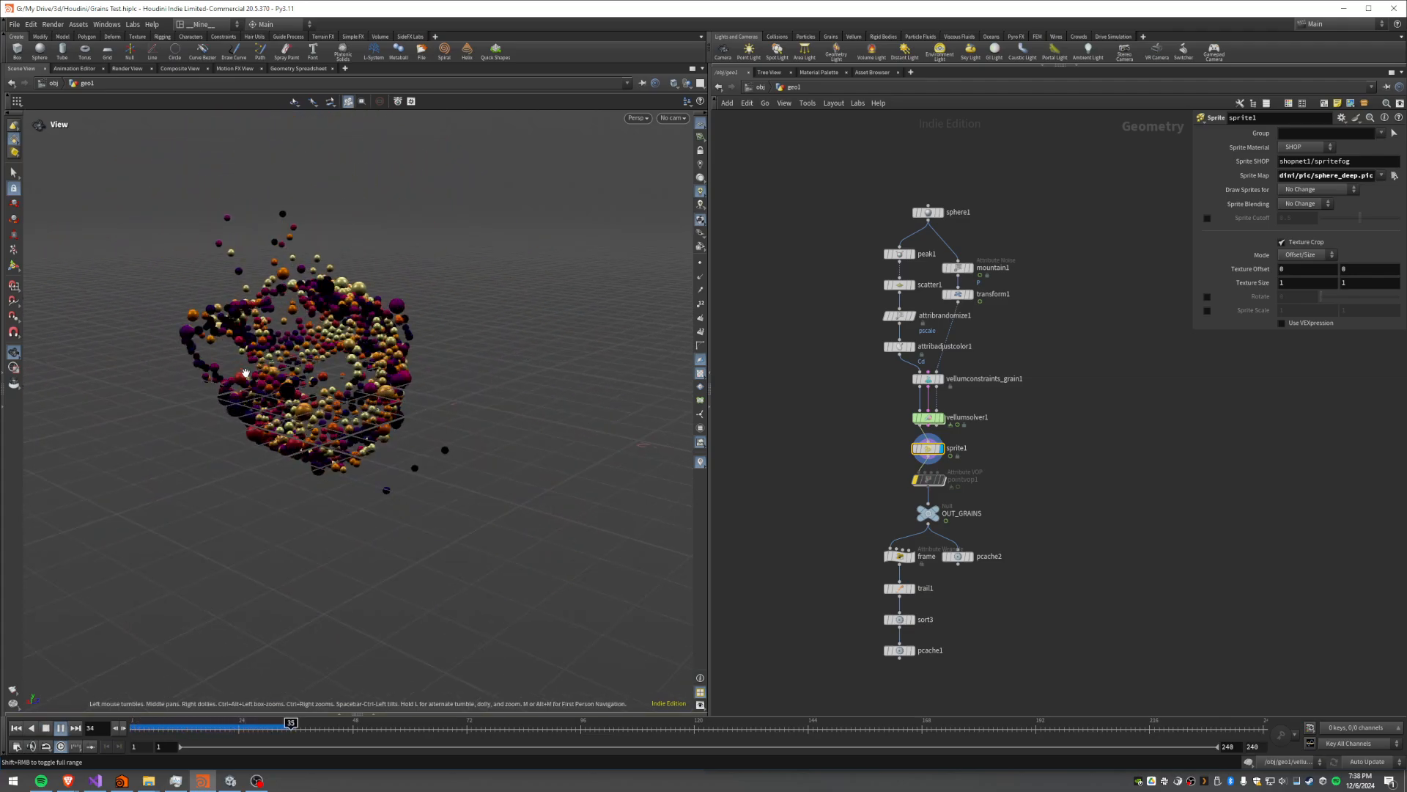
Select the pcache1 Point Cache node to show its export parameters
left_click(60, 746)
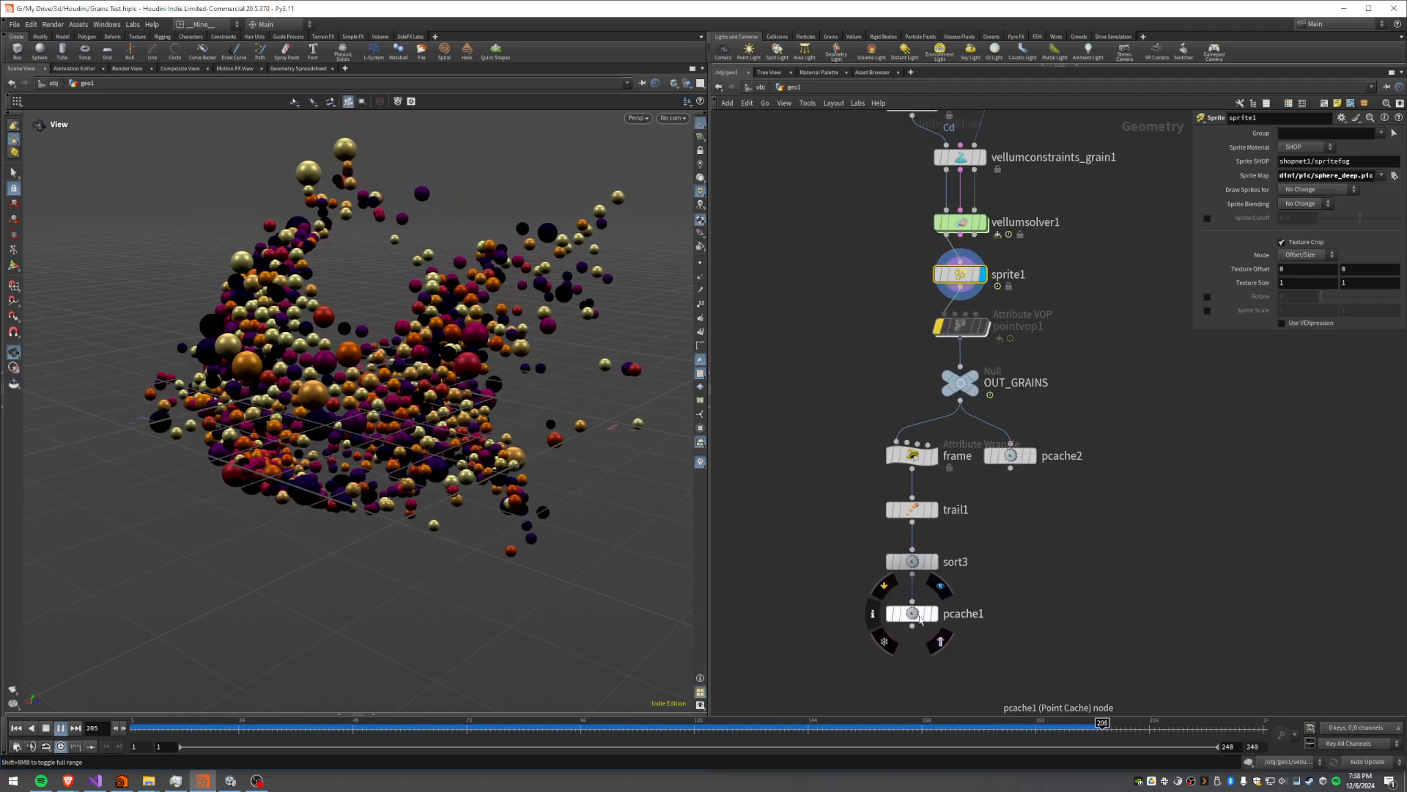
left_click(913, 613)
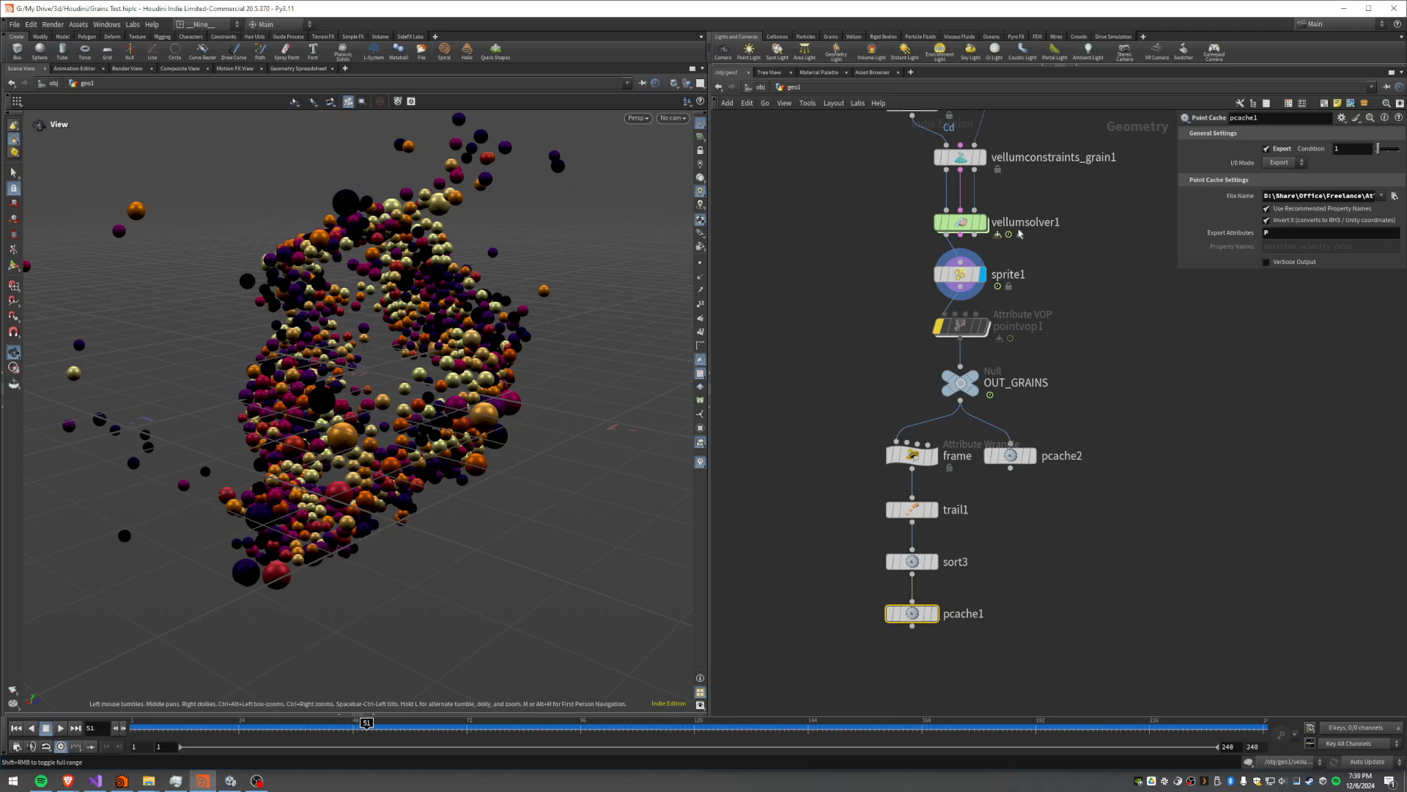
mouse_move(1133, 369)
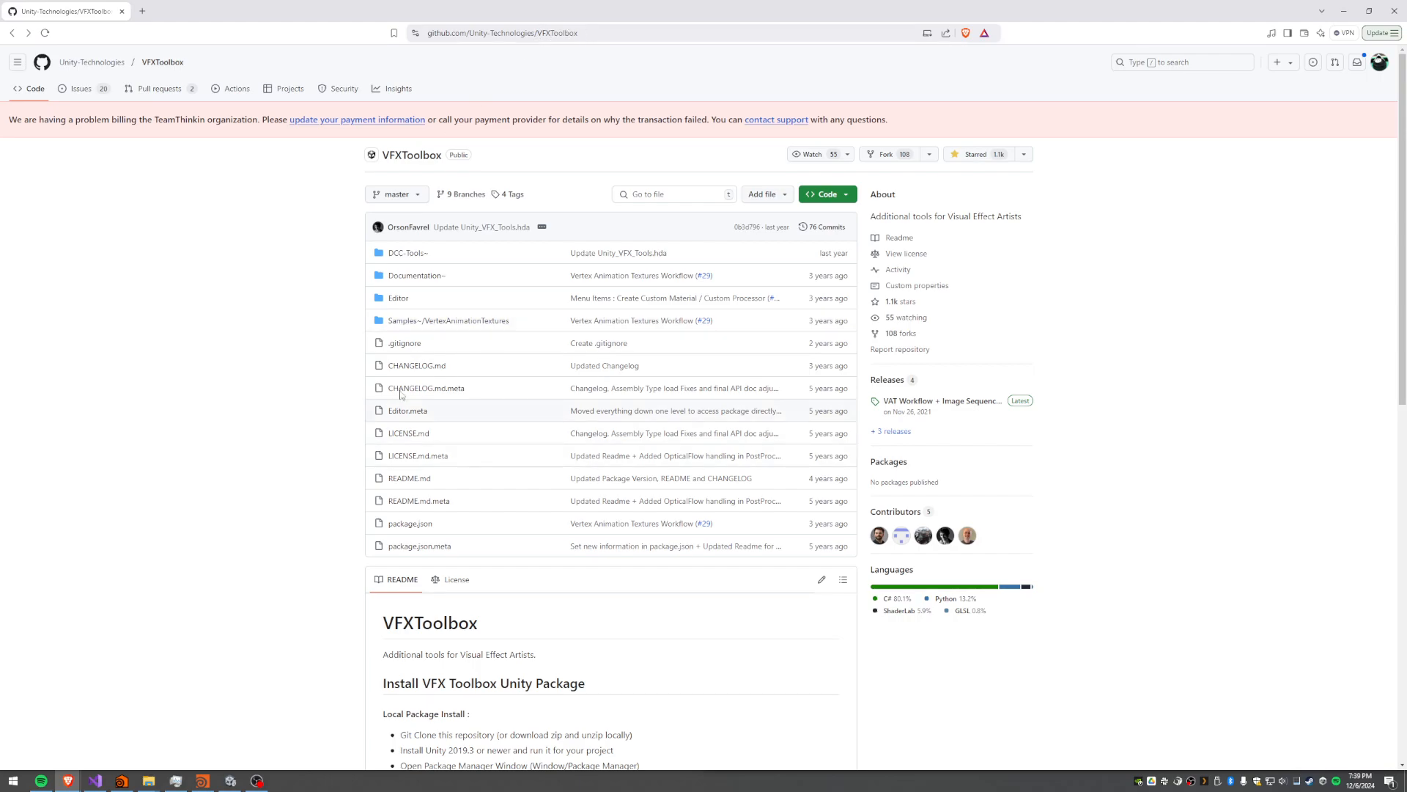
mouse_move(408, 252)
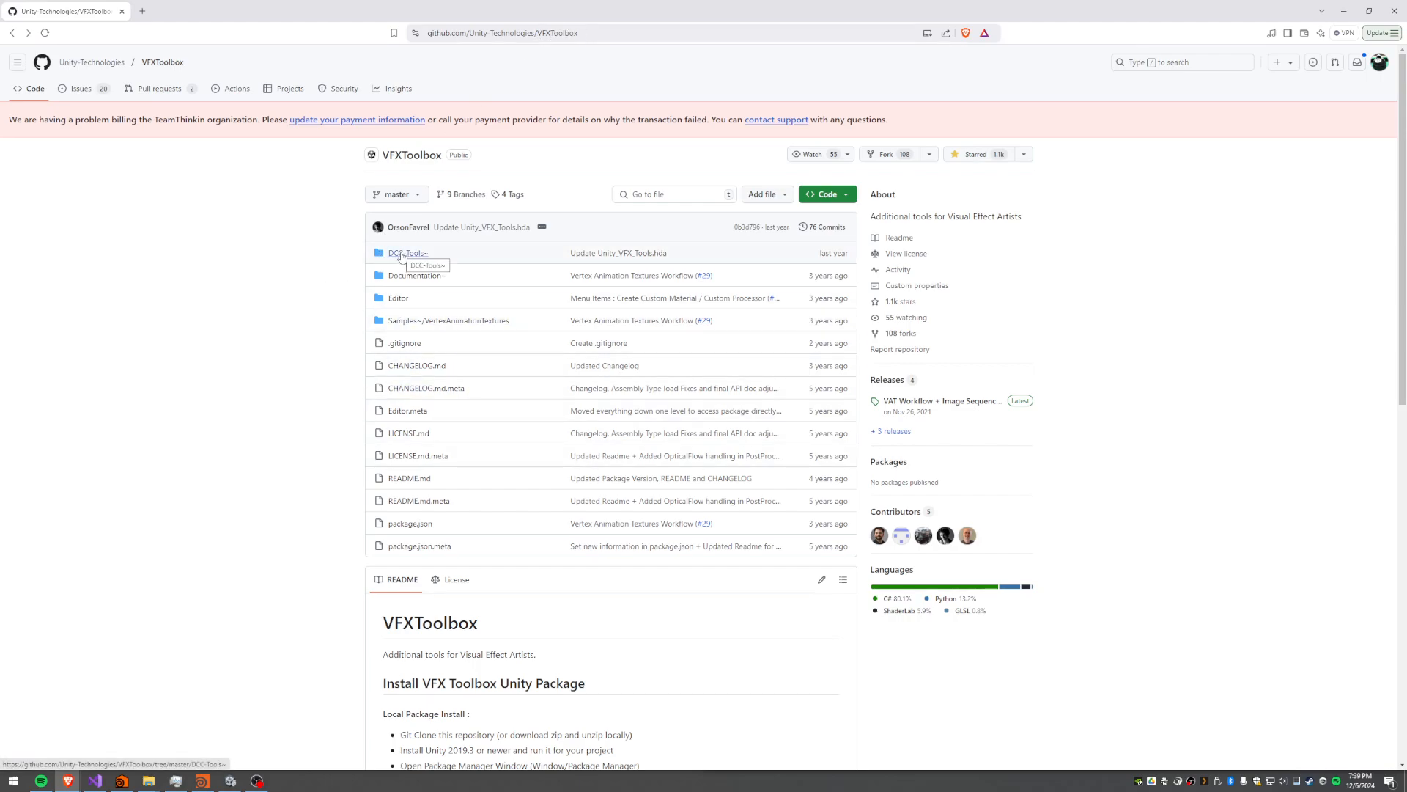
Browse VFXToolbox down through DCC-Tools~, Houdini, houdini19.5/VFXG to the otls folder
left_click(407, 252)
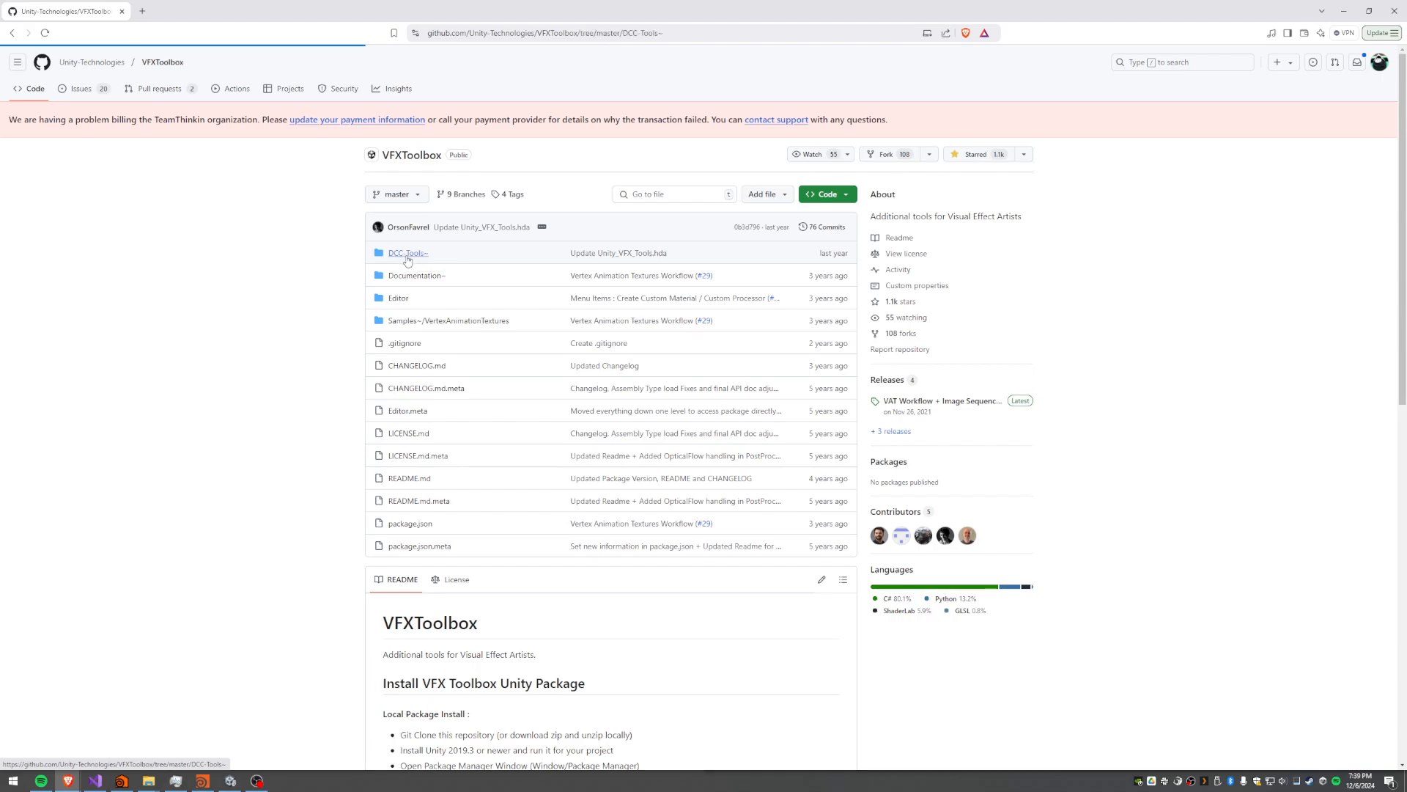
left_click(407, 252)
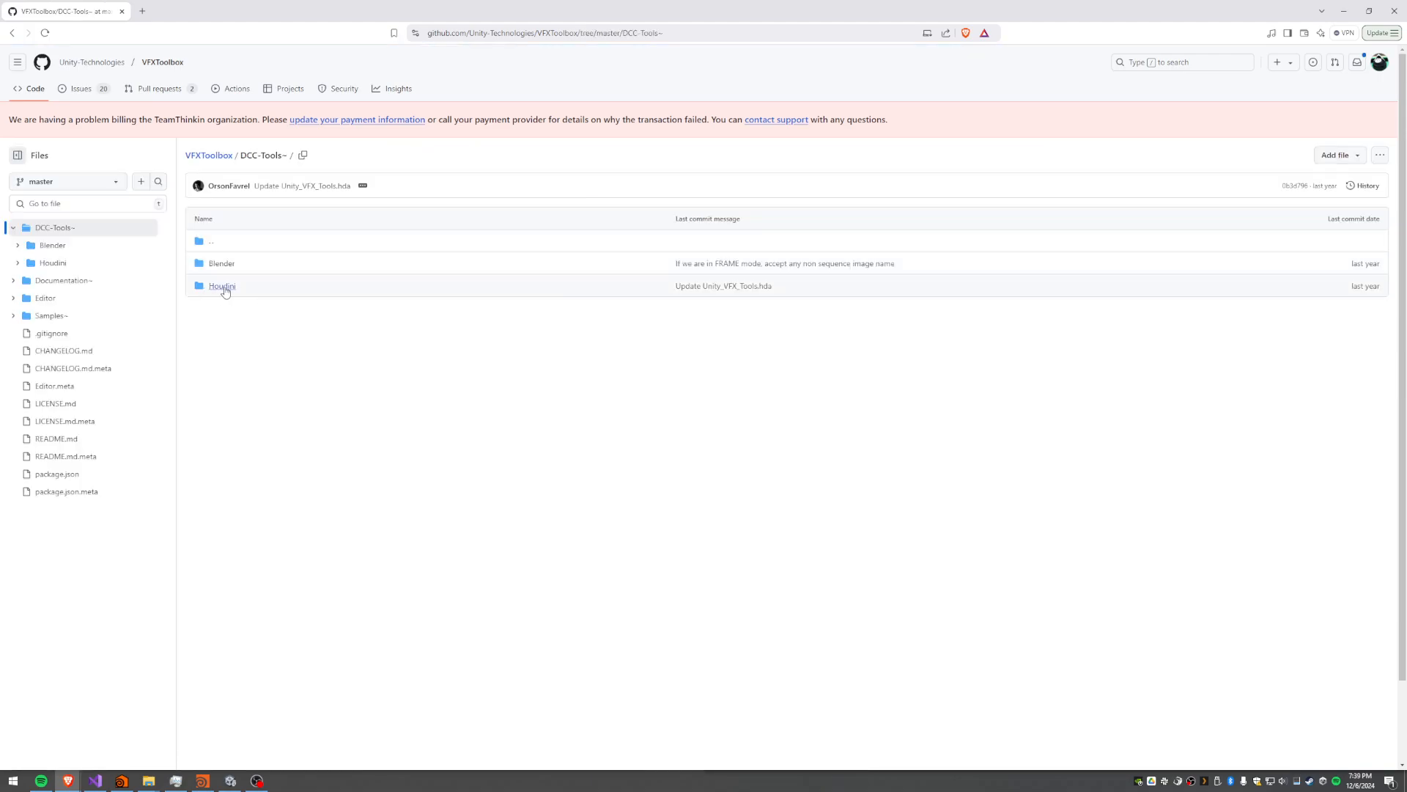
left_click(221, 286)
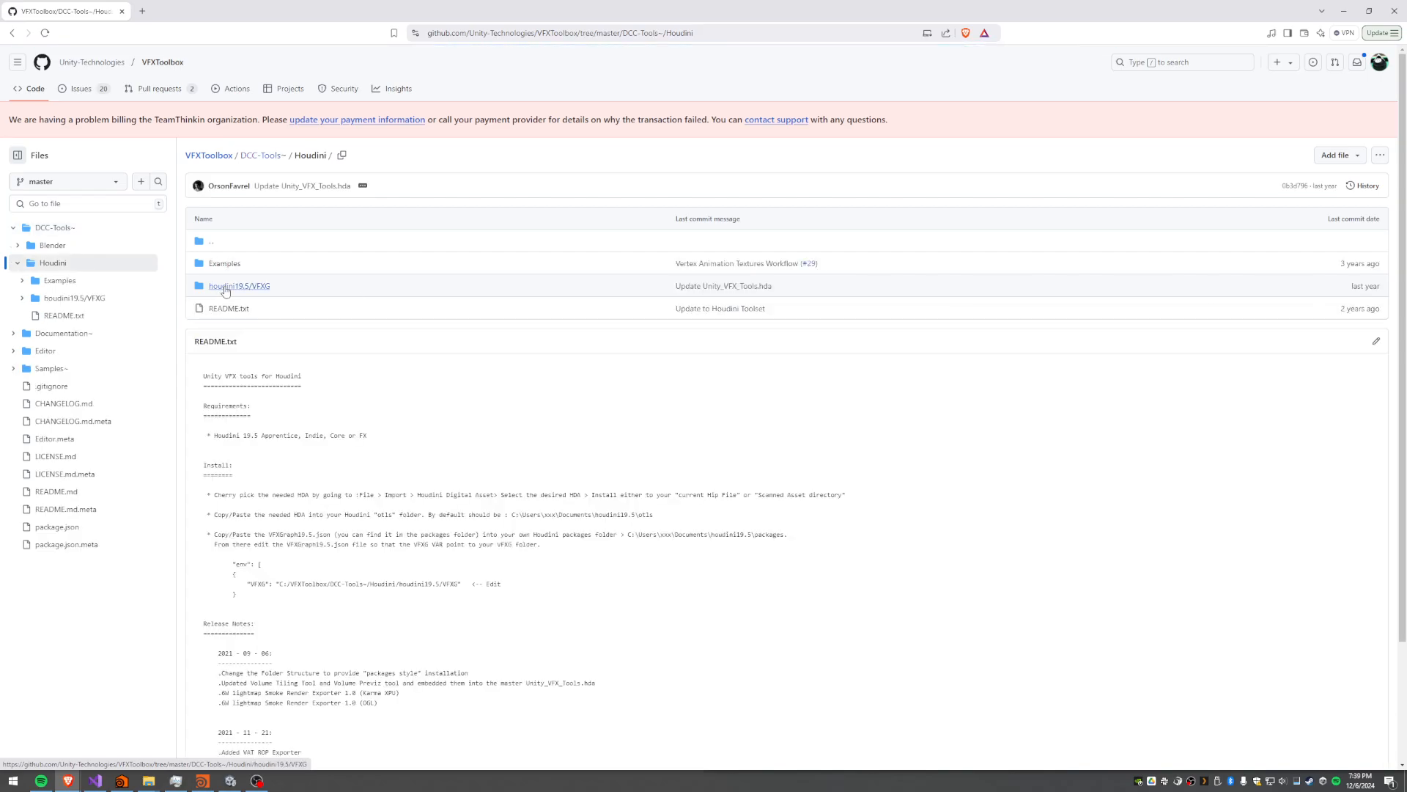
left_click(239, 286)
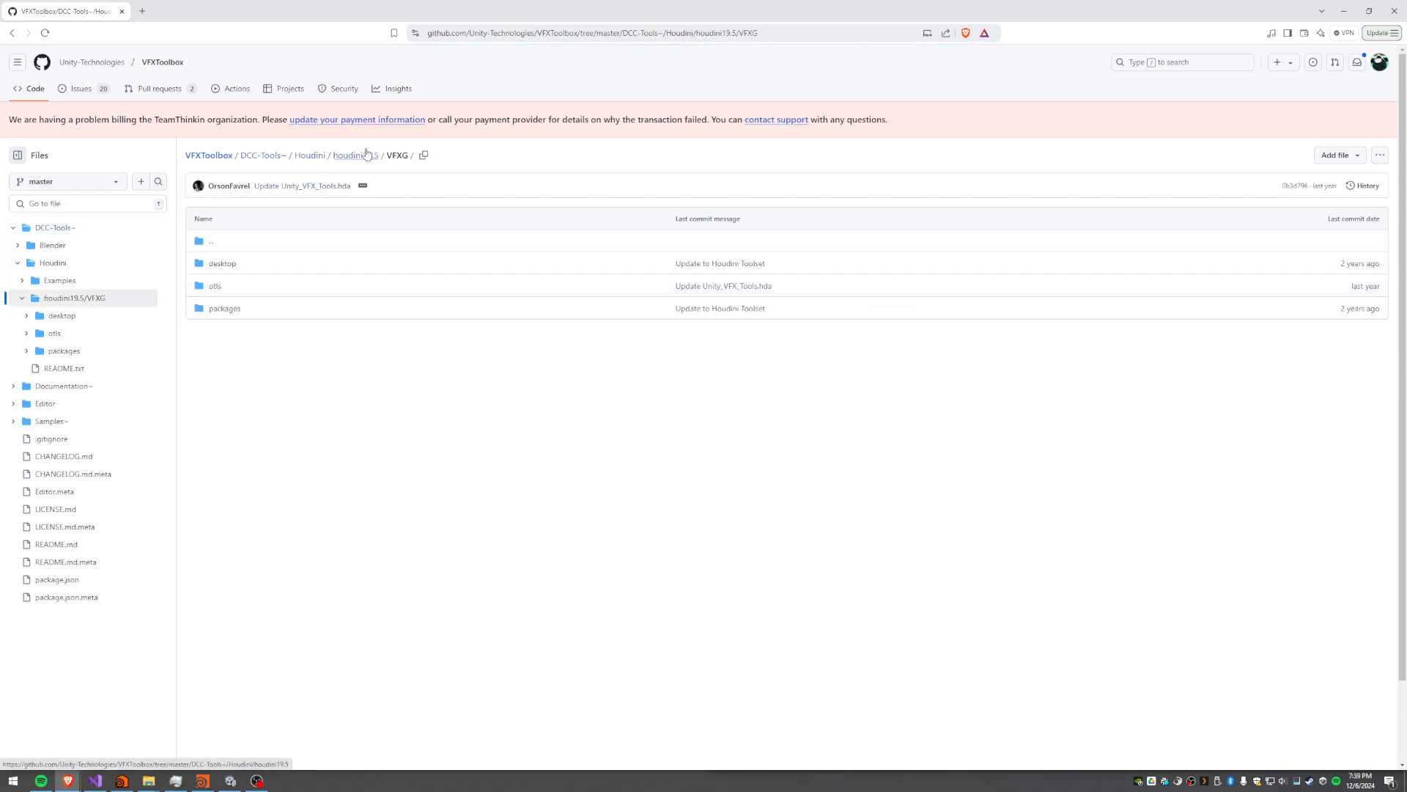
left_click(214, 285)
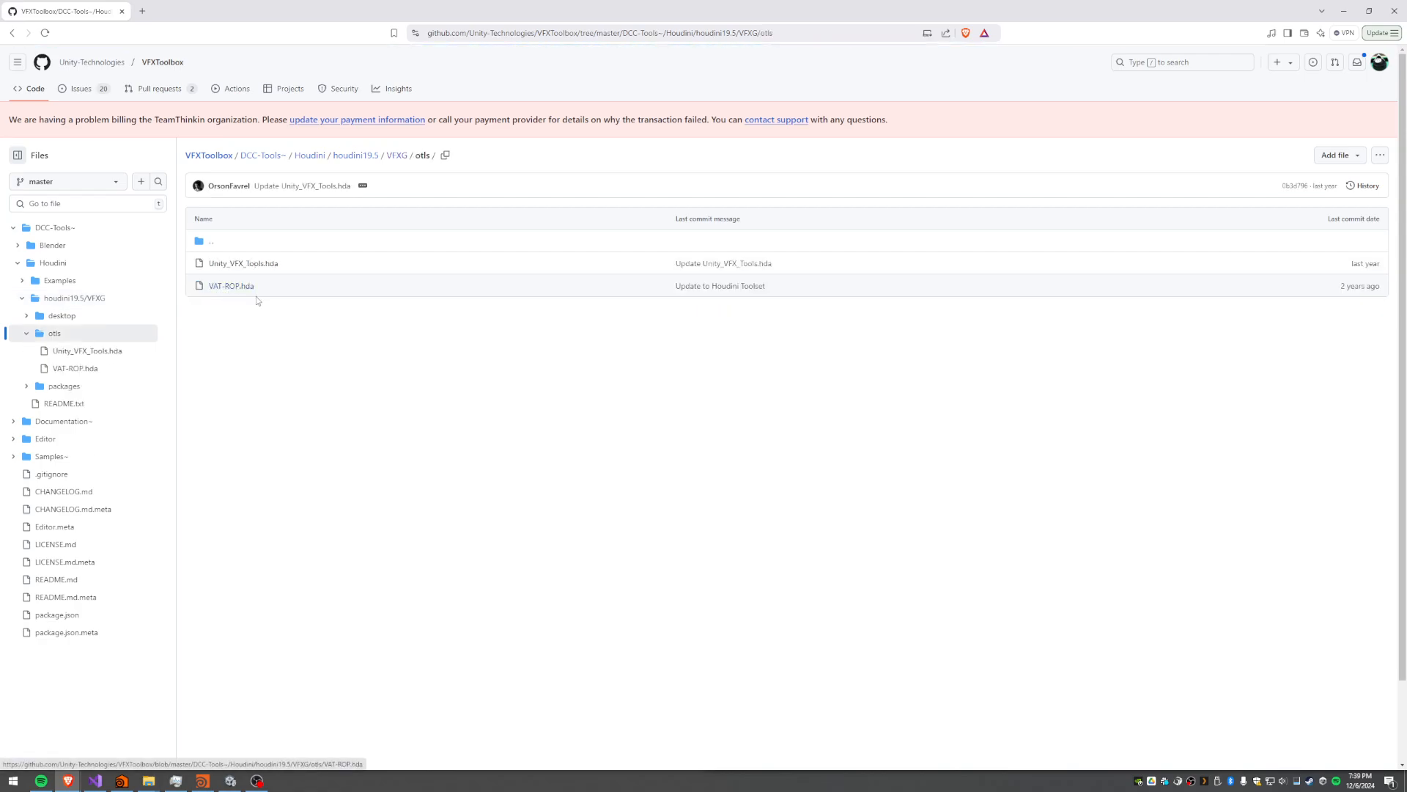
mouse_move(354, 155)
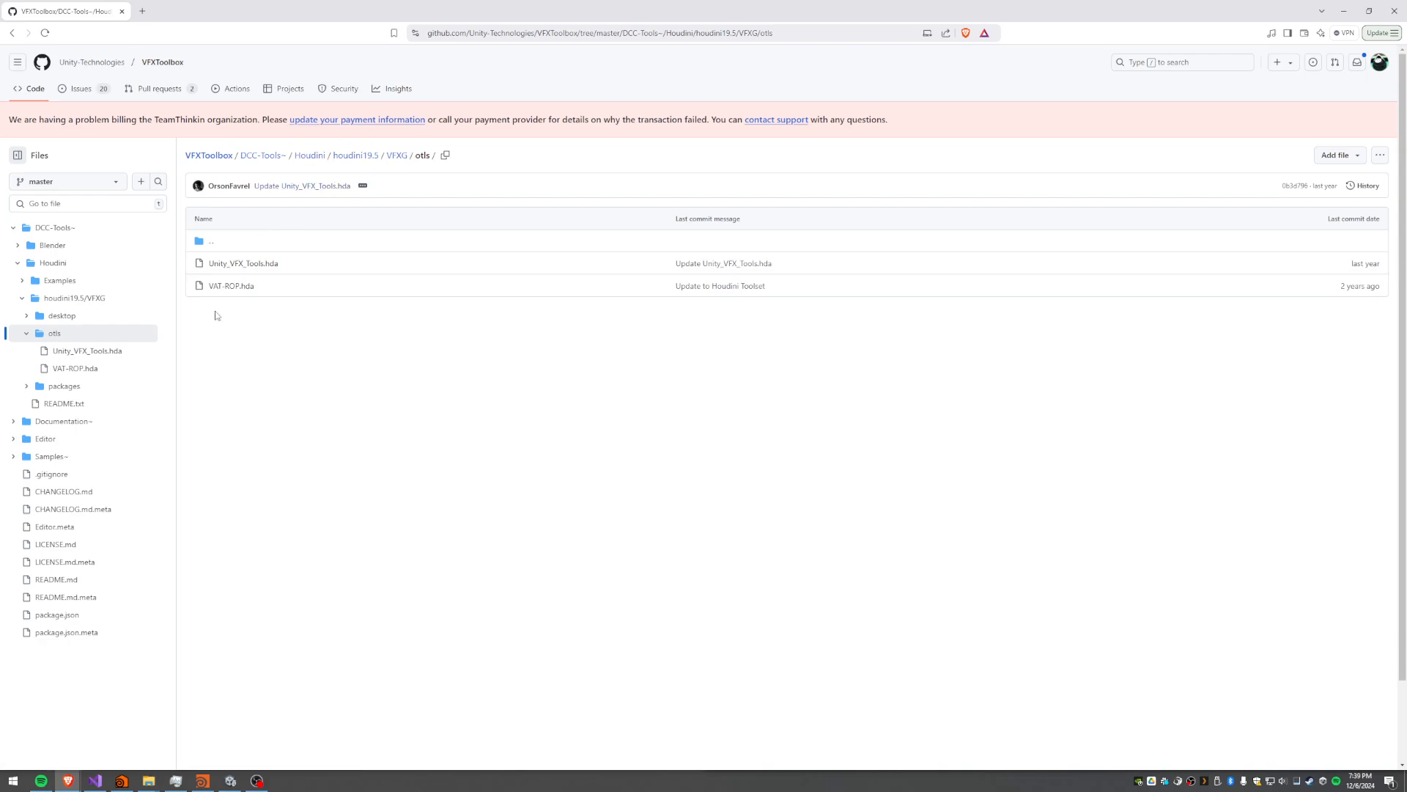
mouse_move(243, 262)
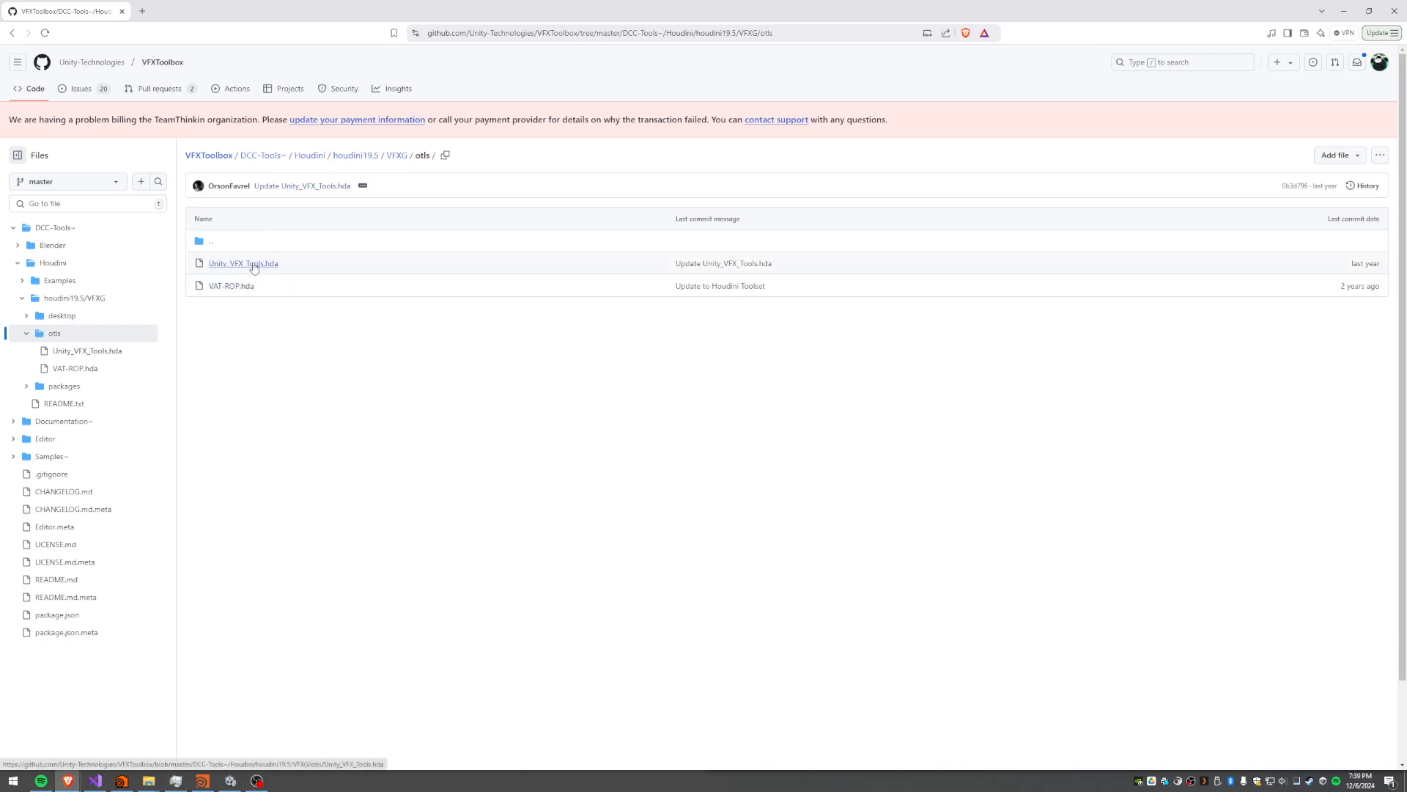
mouse_move(578, 10)
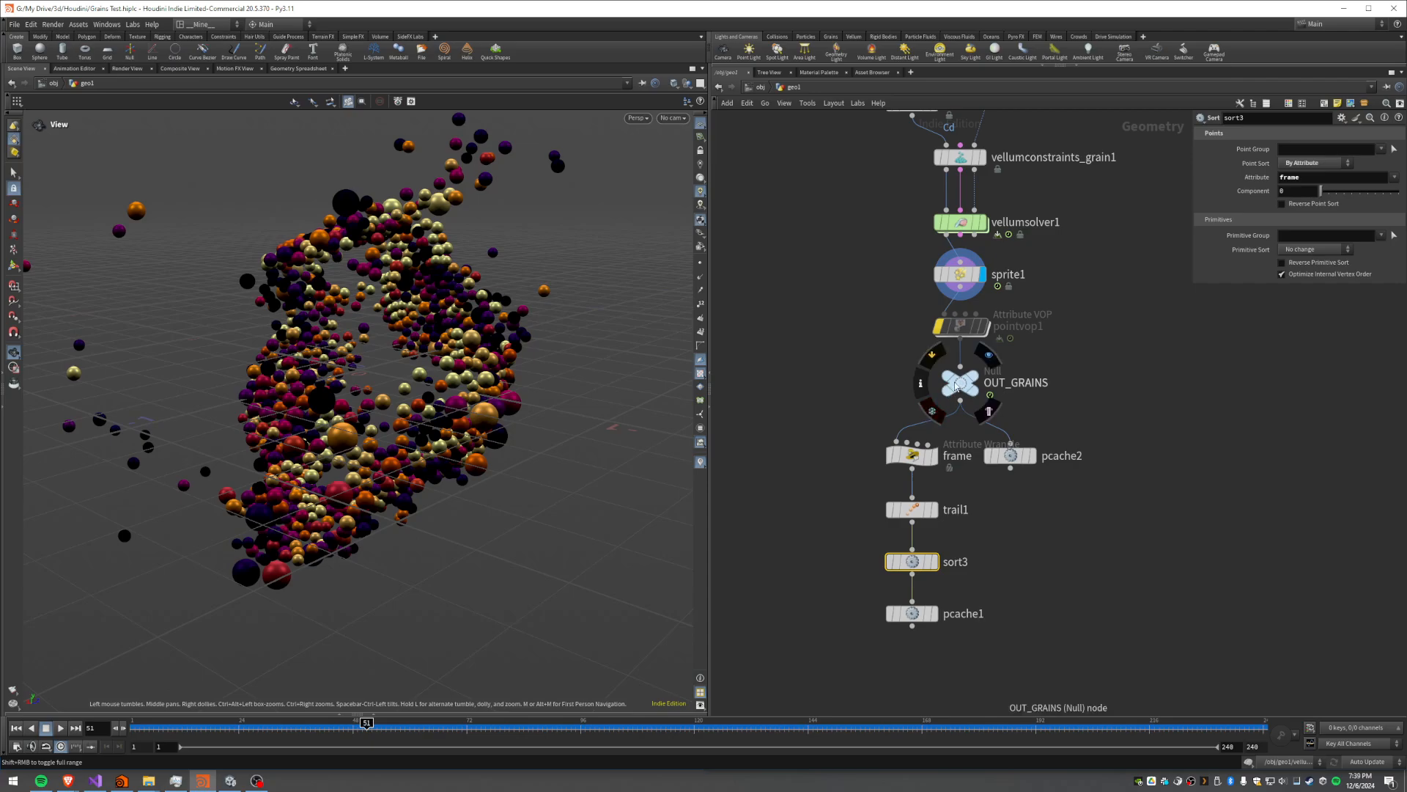
Review pcache2 and OUT_GRAINS settings and scrub the simulation timeline
left_click(911, 612)
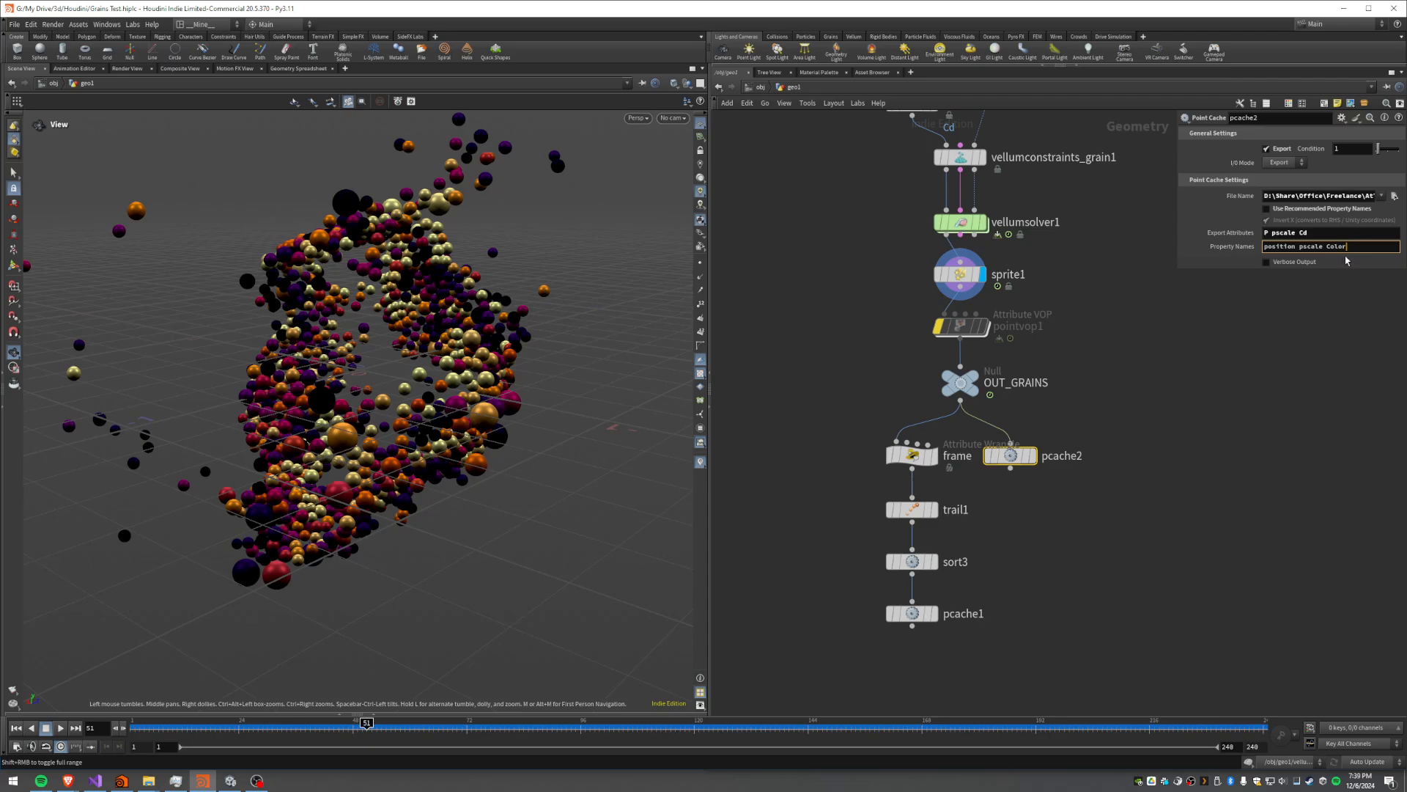
mouse_move(941, 530)
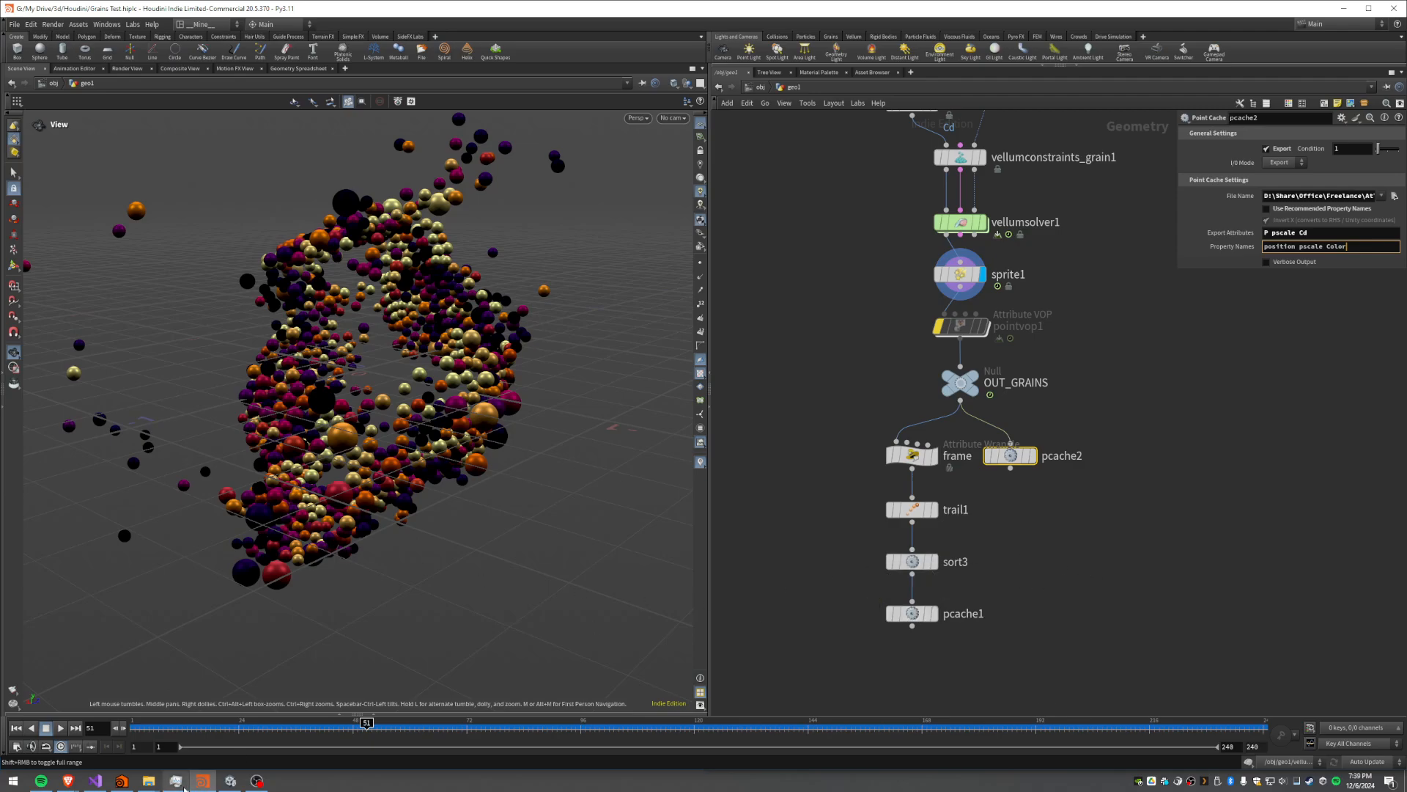
scroll("down", 3)
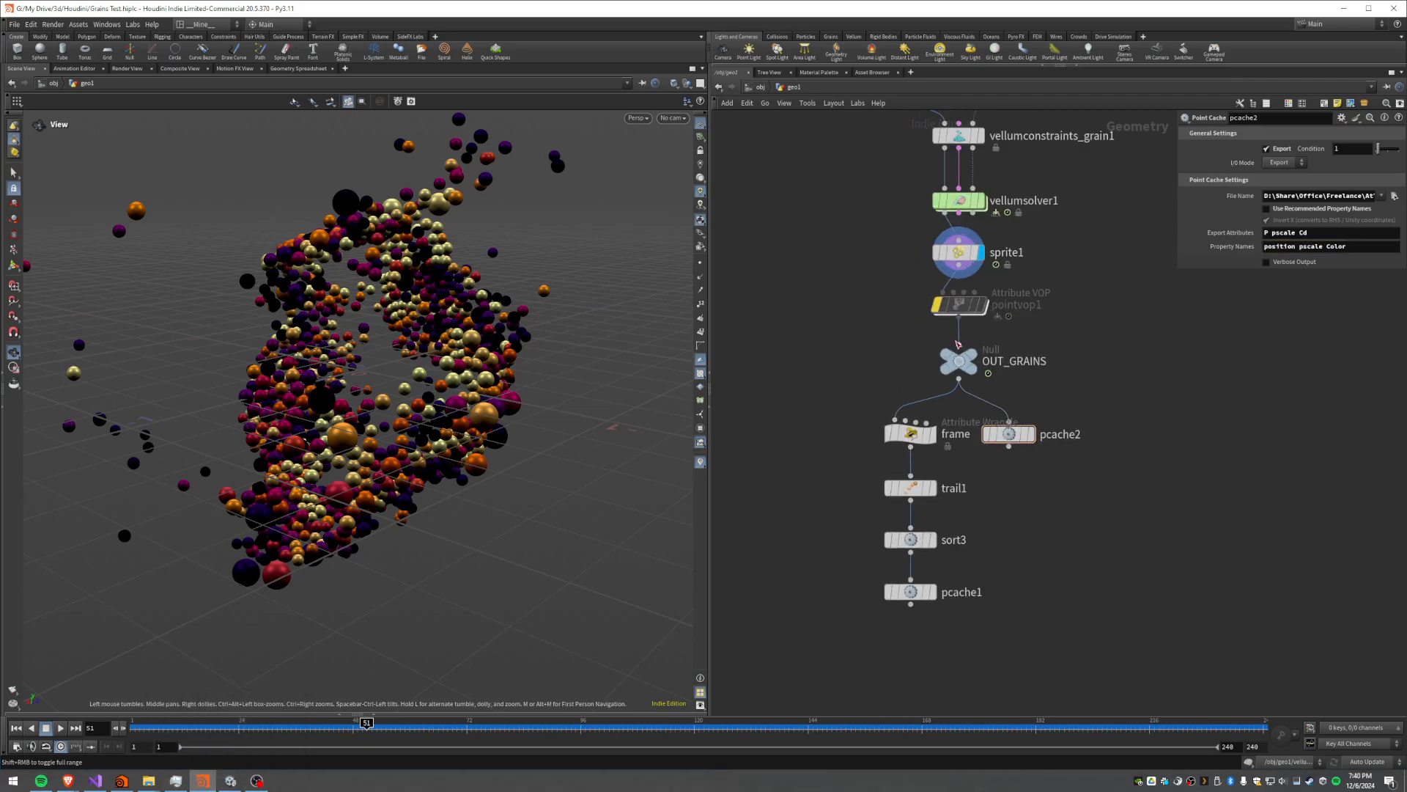
left_click(957, 361)
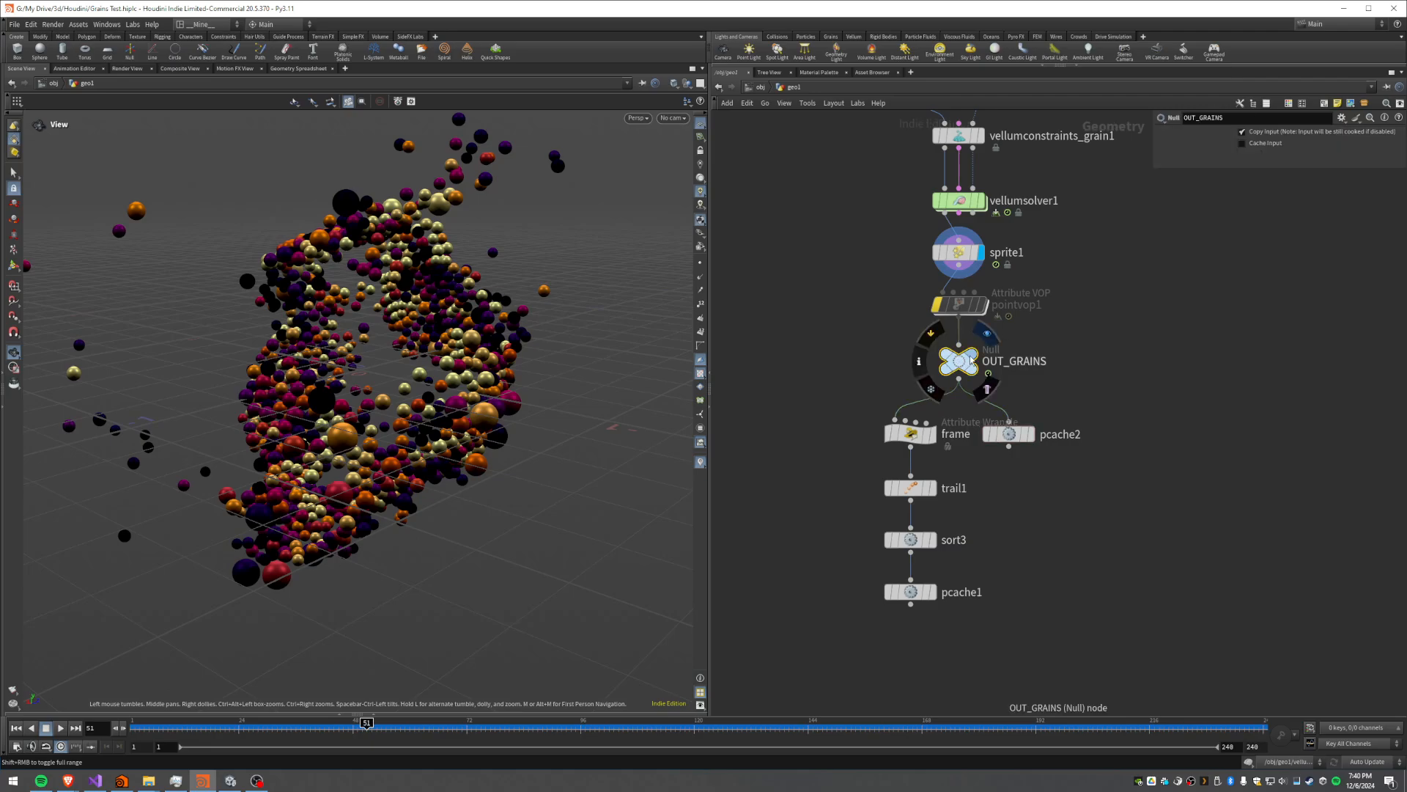
left_click_drag(366, 723, 345, 723)
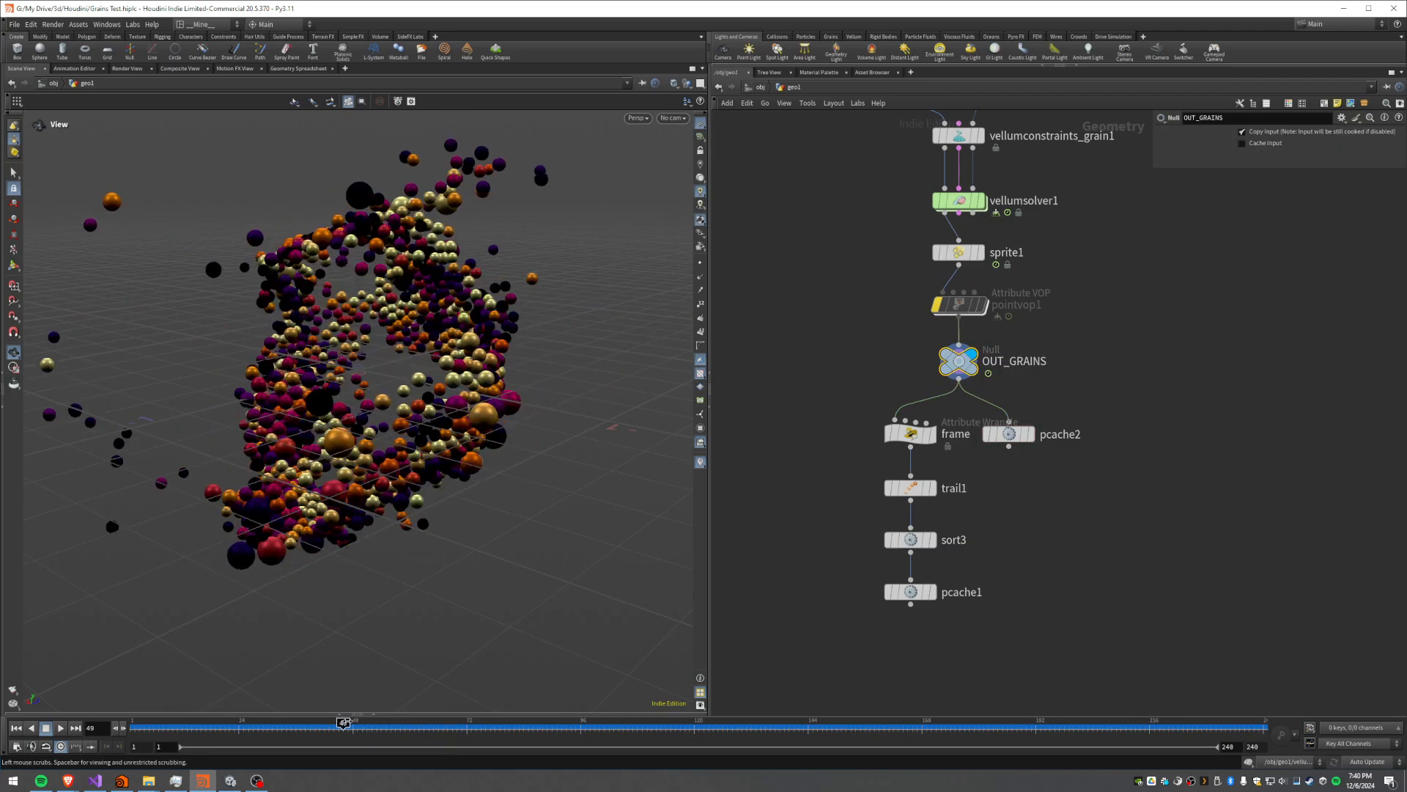
left_click_drag(343, 723, 713, 723)
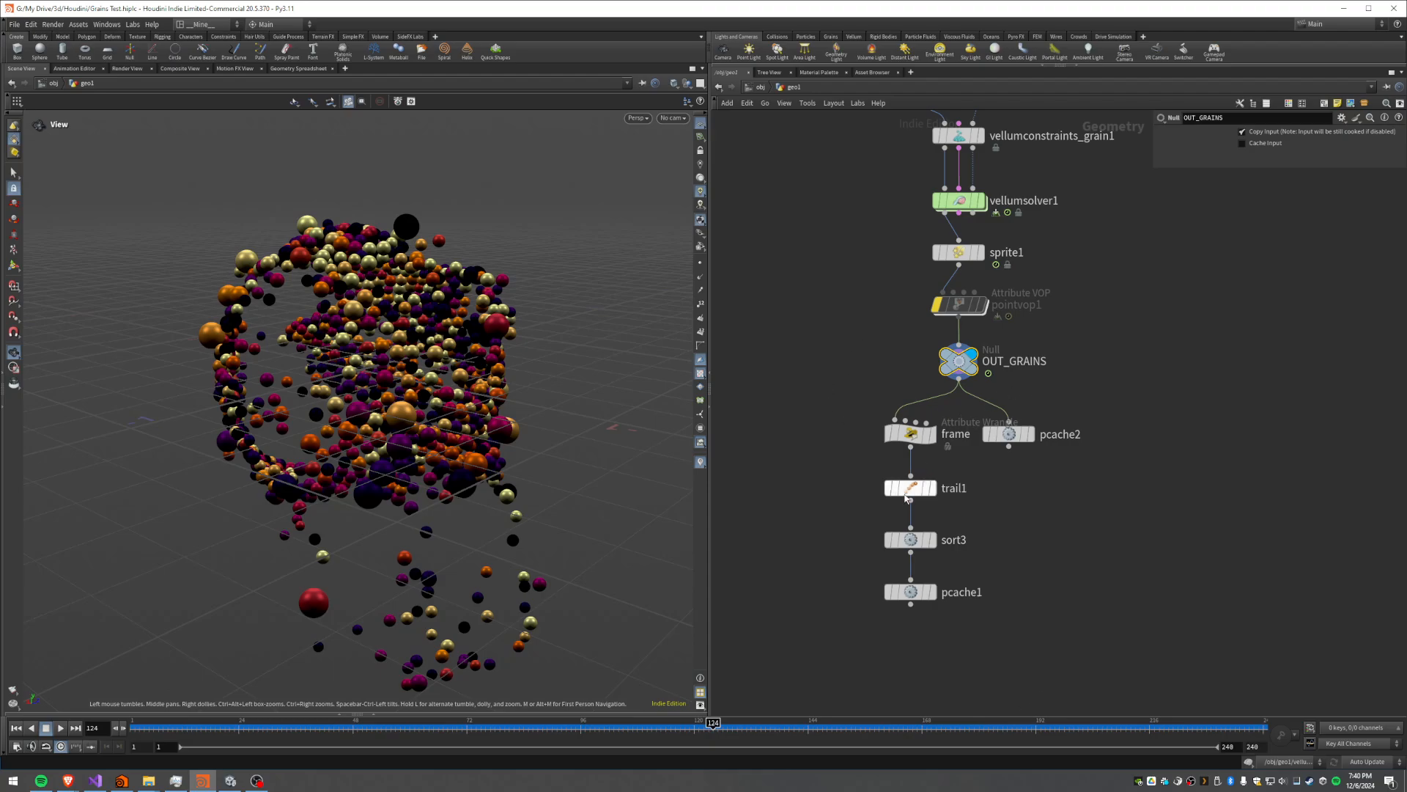
Display trail1's streaked grain paths and list its point attributes in the Geometry Spreadsheet
left_click(908, 434)
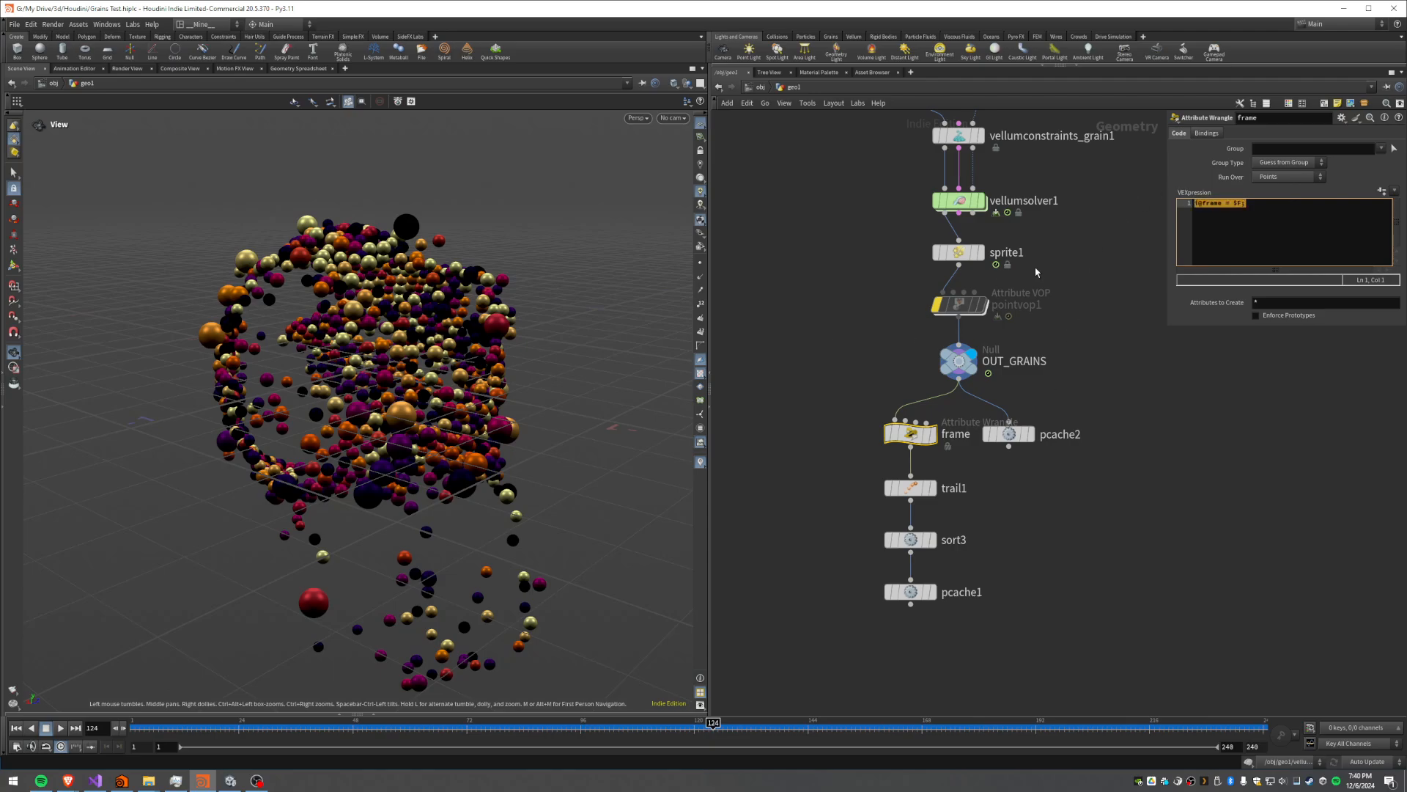
left_click(908, 486)
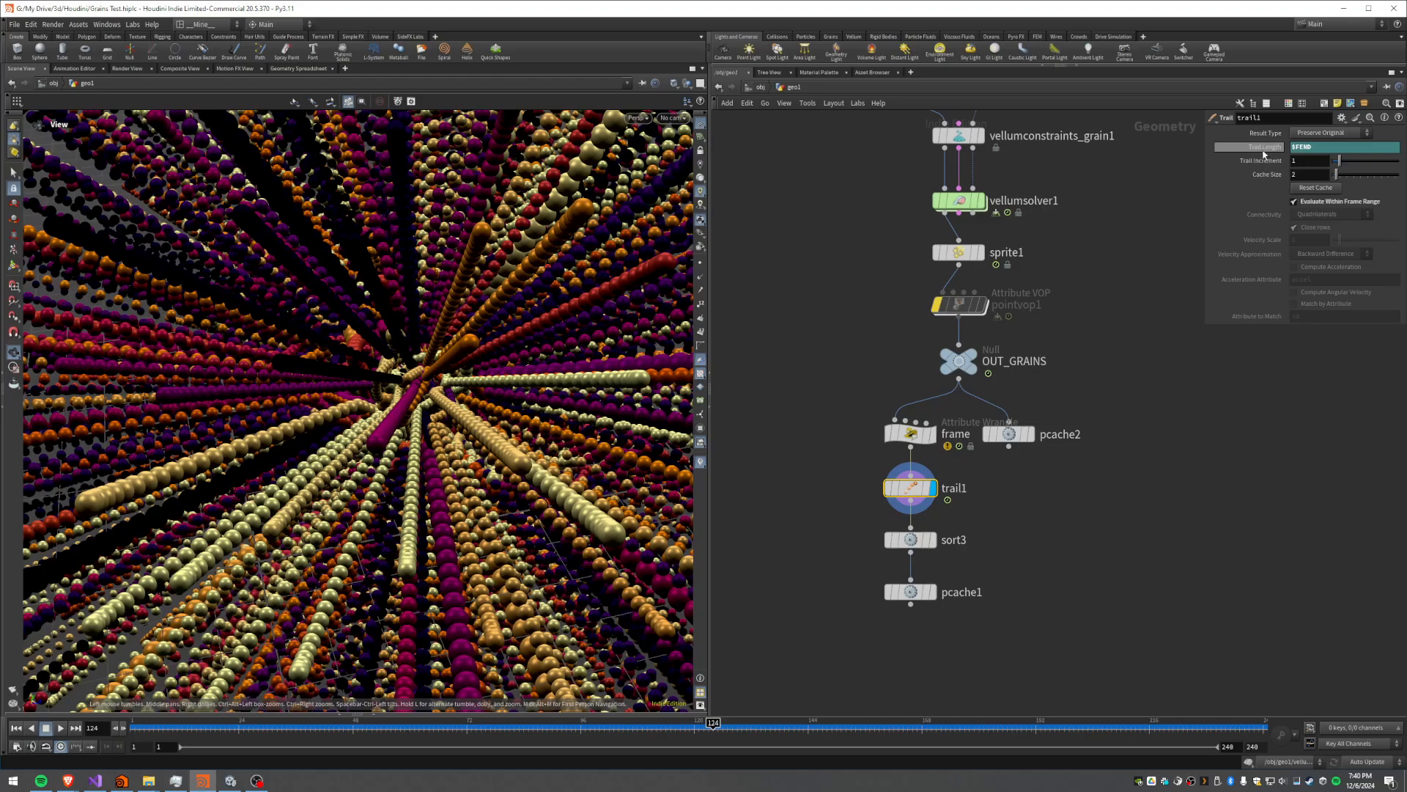
left_click(1315, 146)
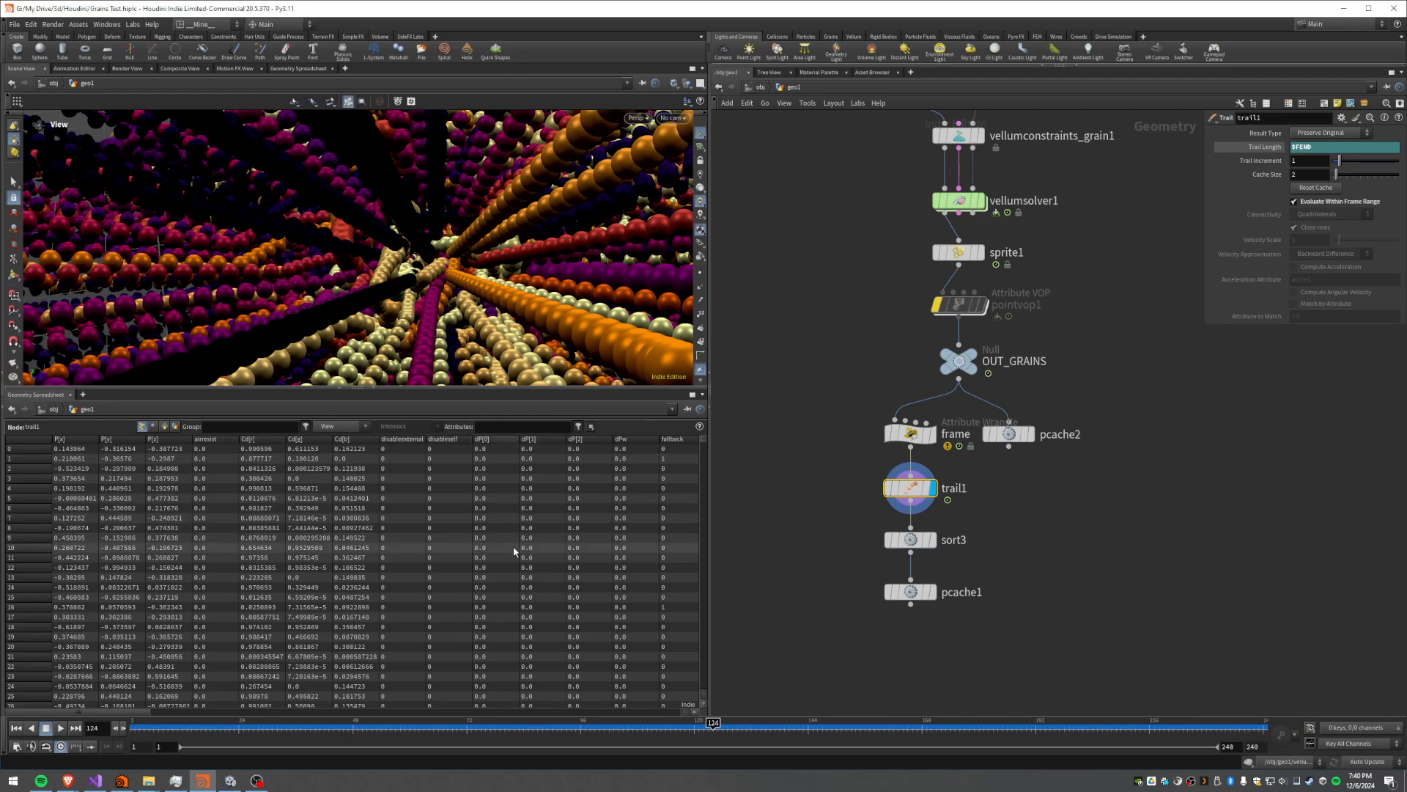
mouse_move(503, 555)
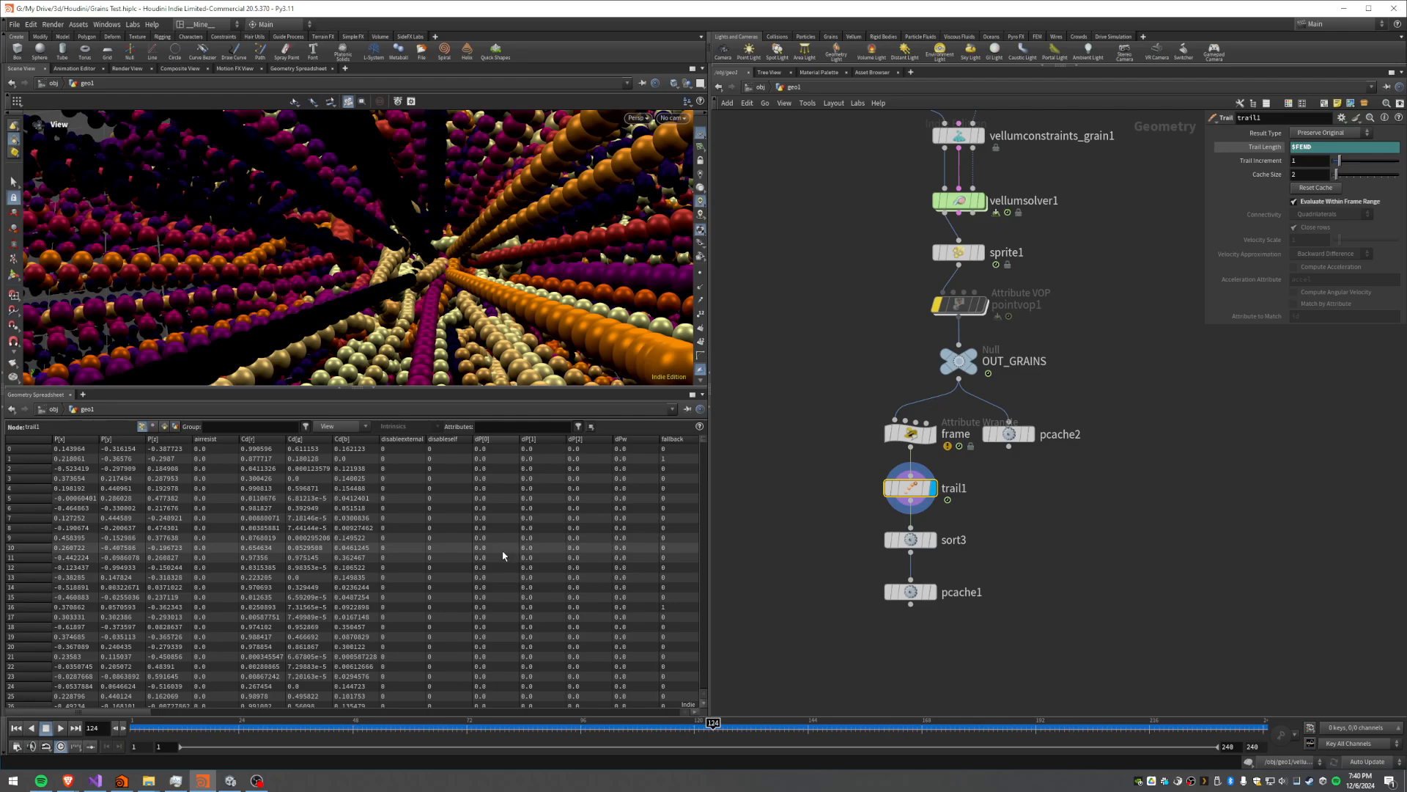
mouse_move(453, 625)
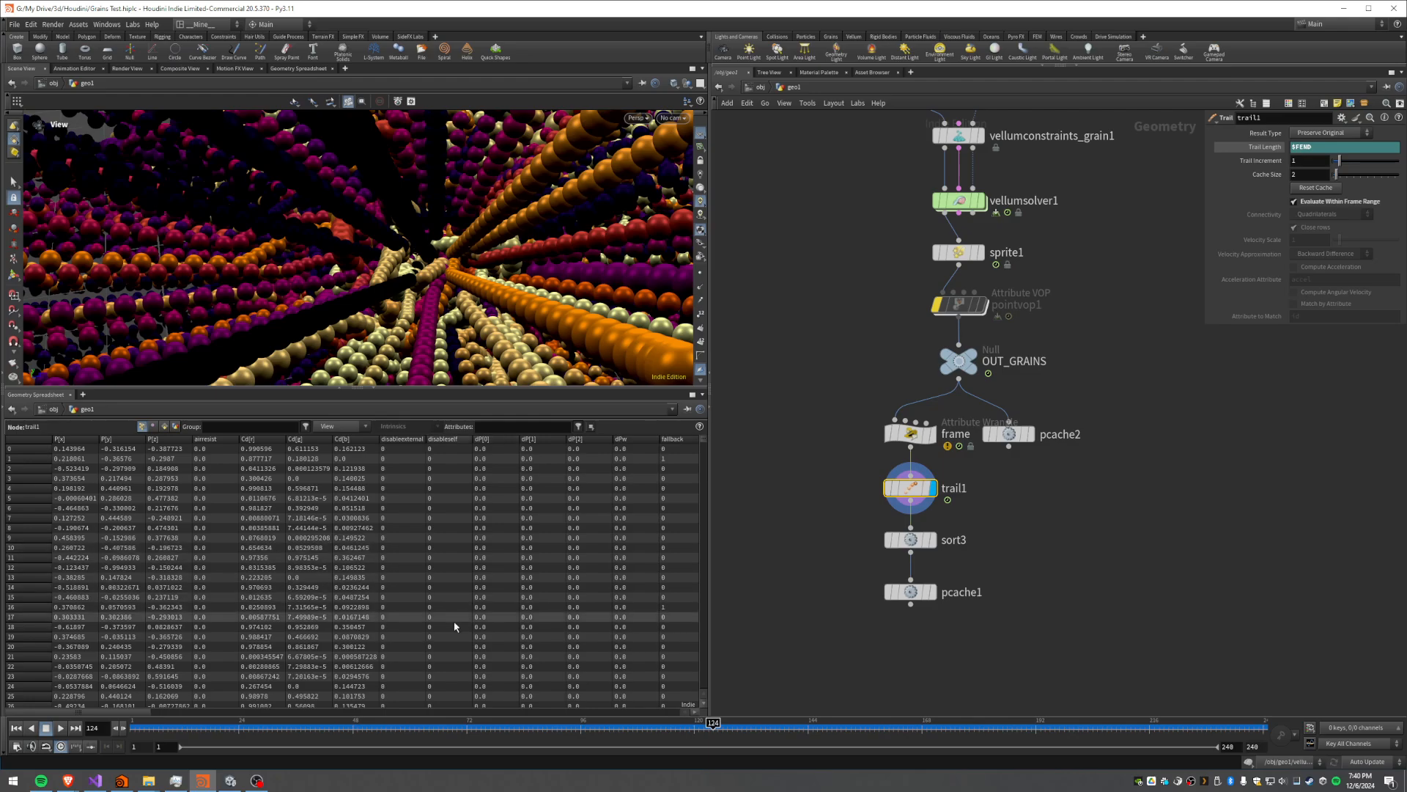
mouse_move(135, 729)
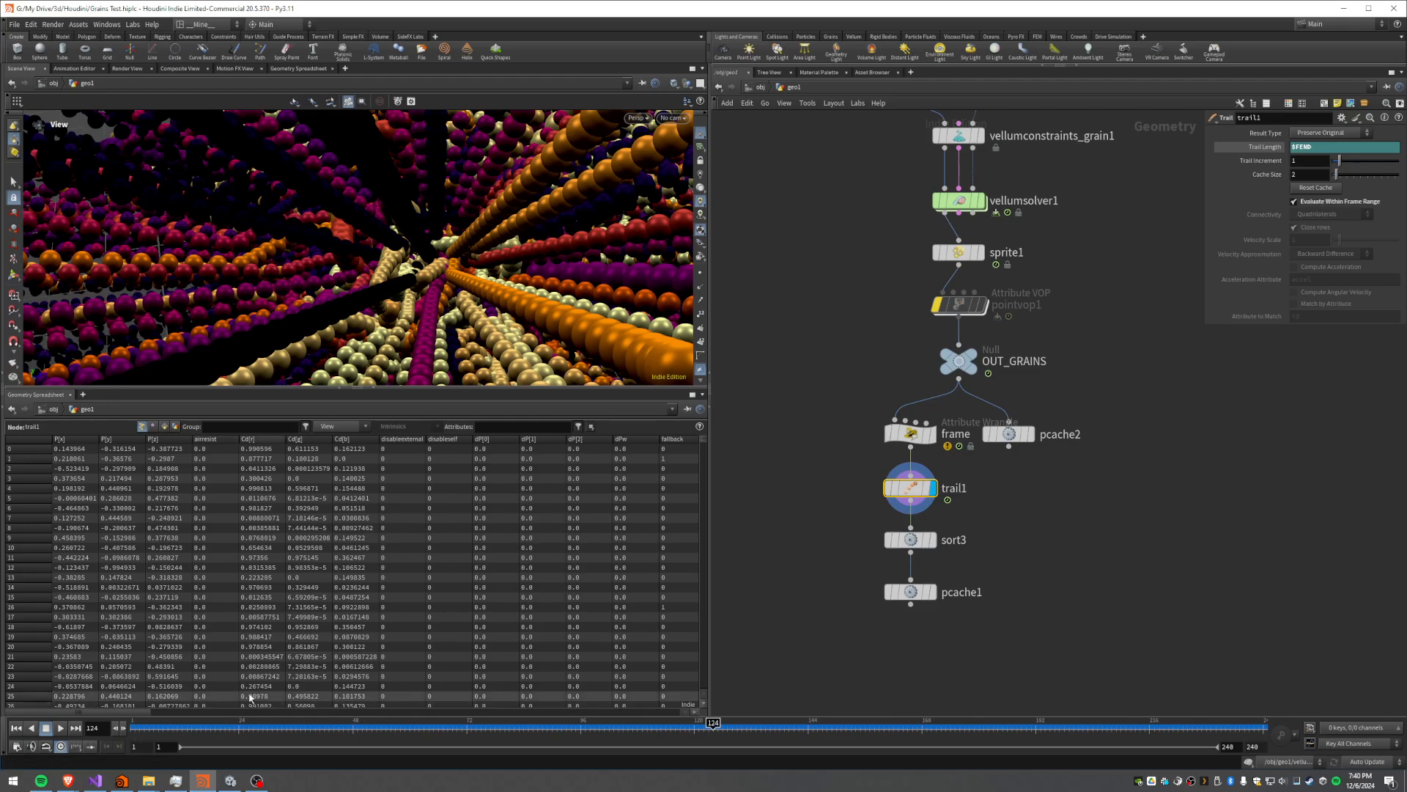
mouse_move(910, 539)
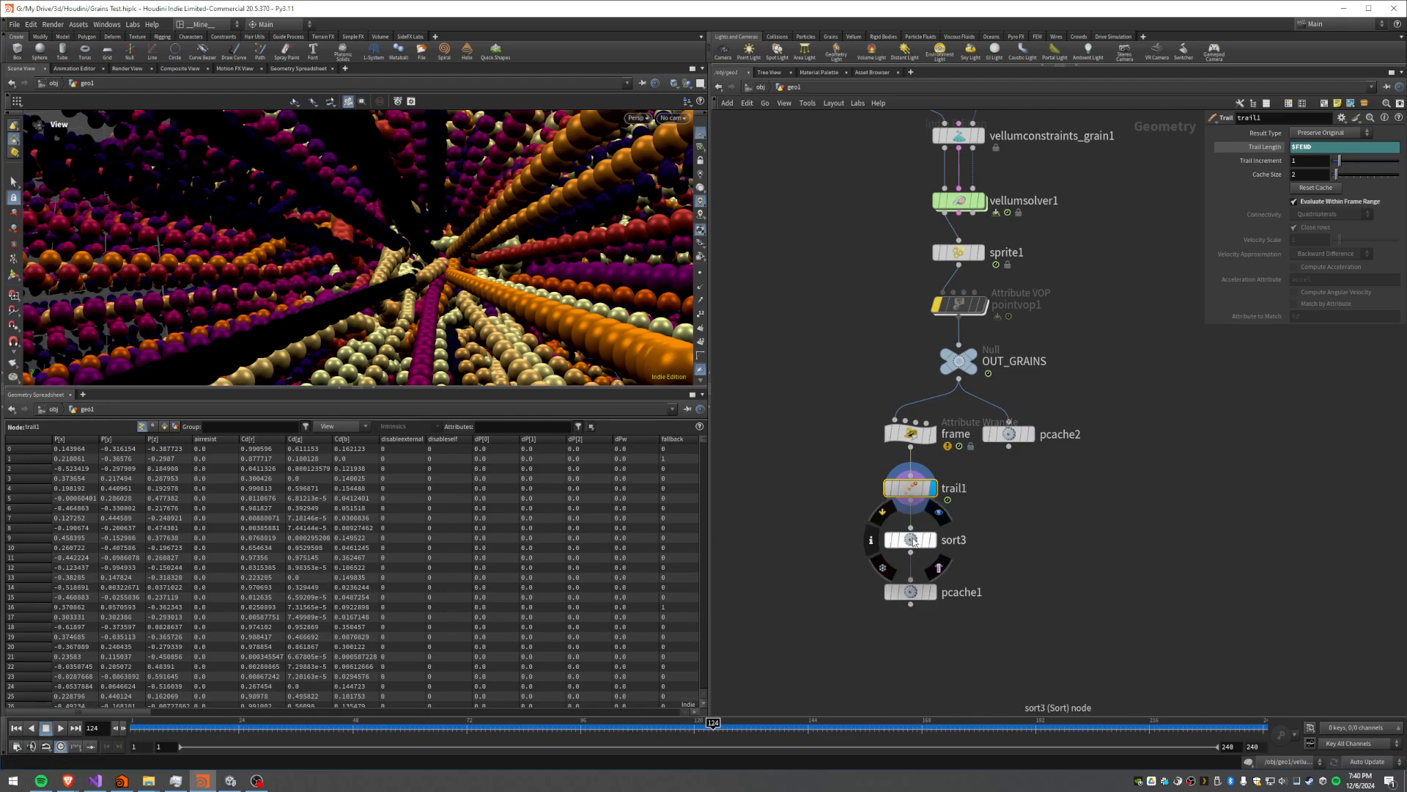
left_click(909, 538)
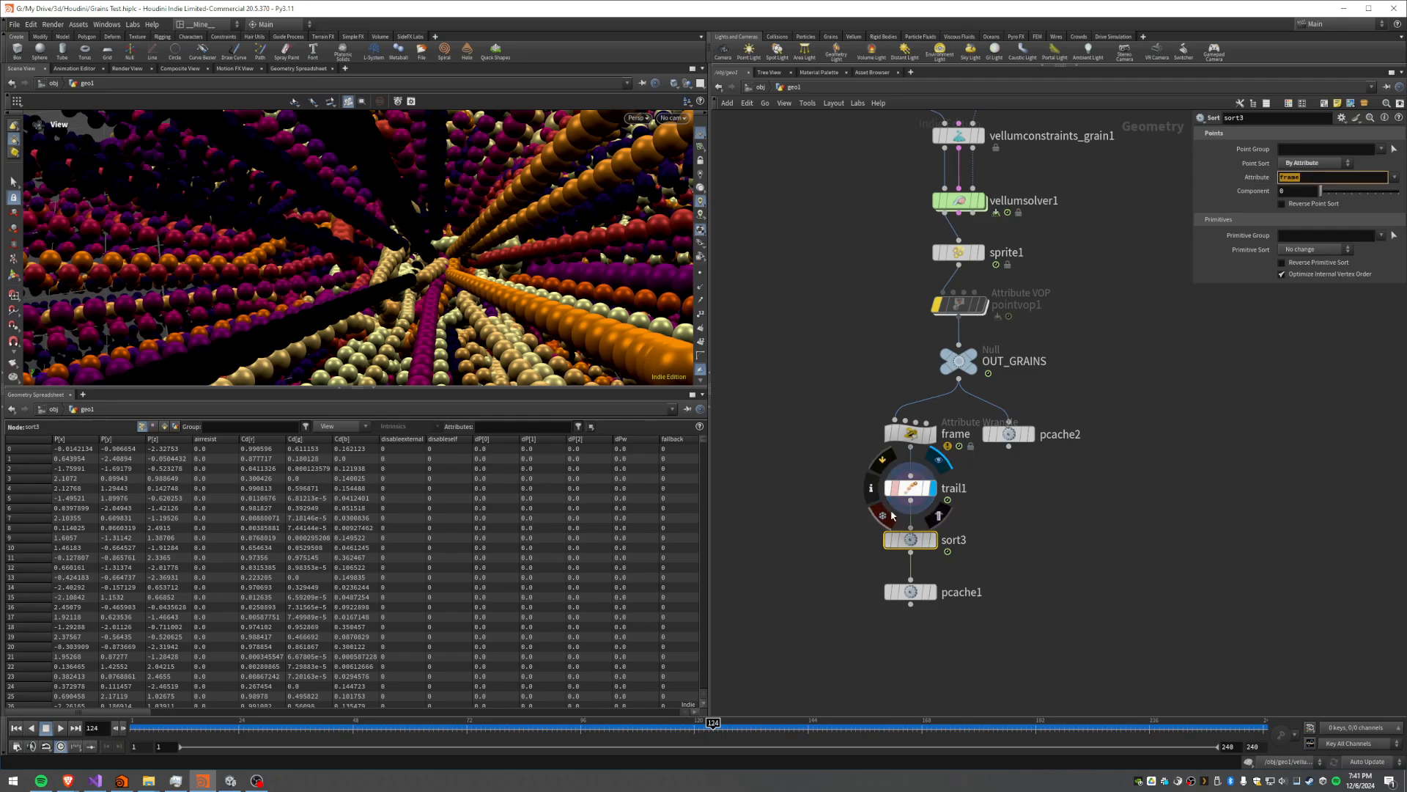
mouse_move(894, 503)
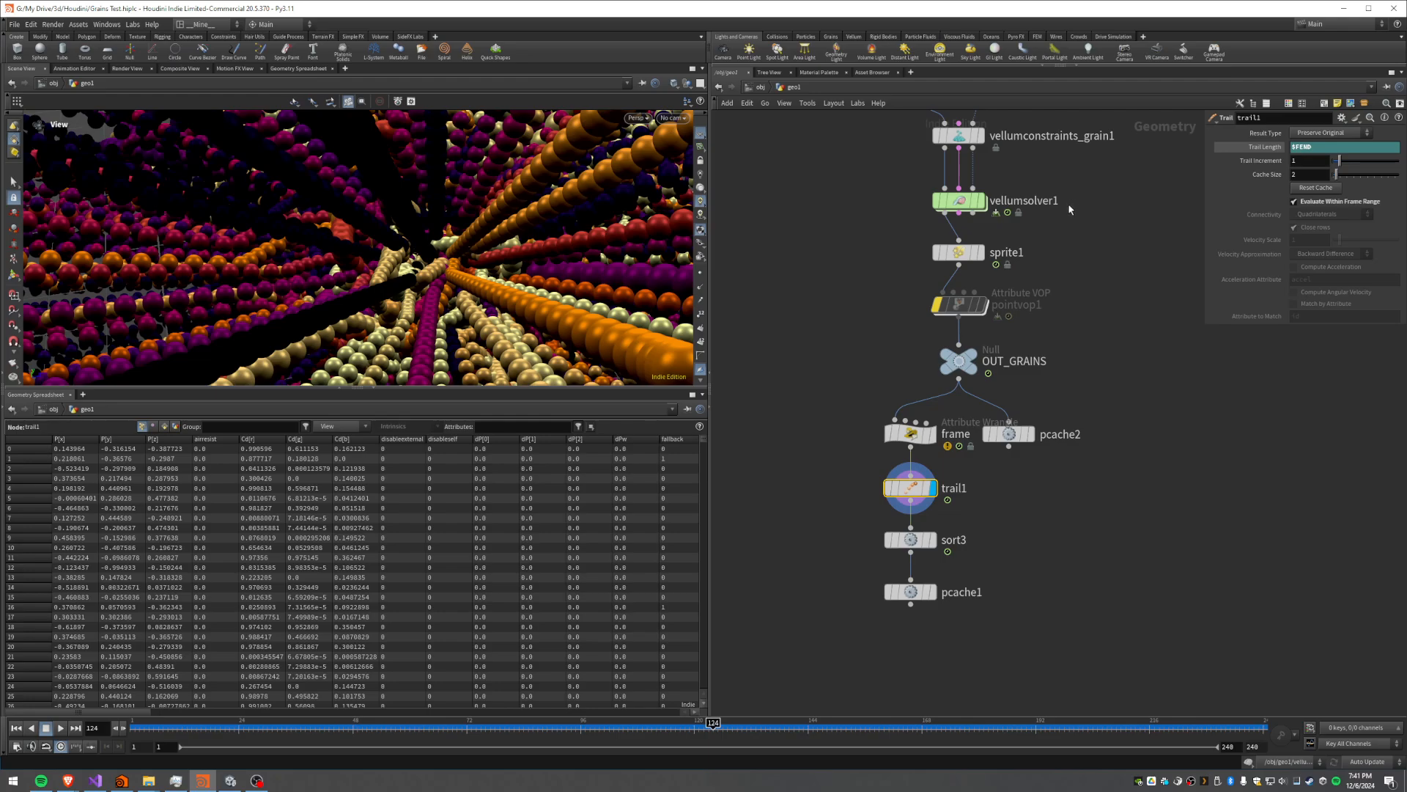
mouse_move(923, 625)
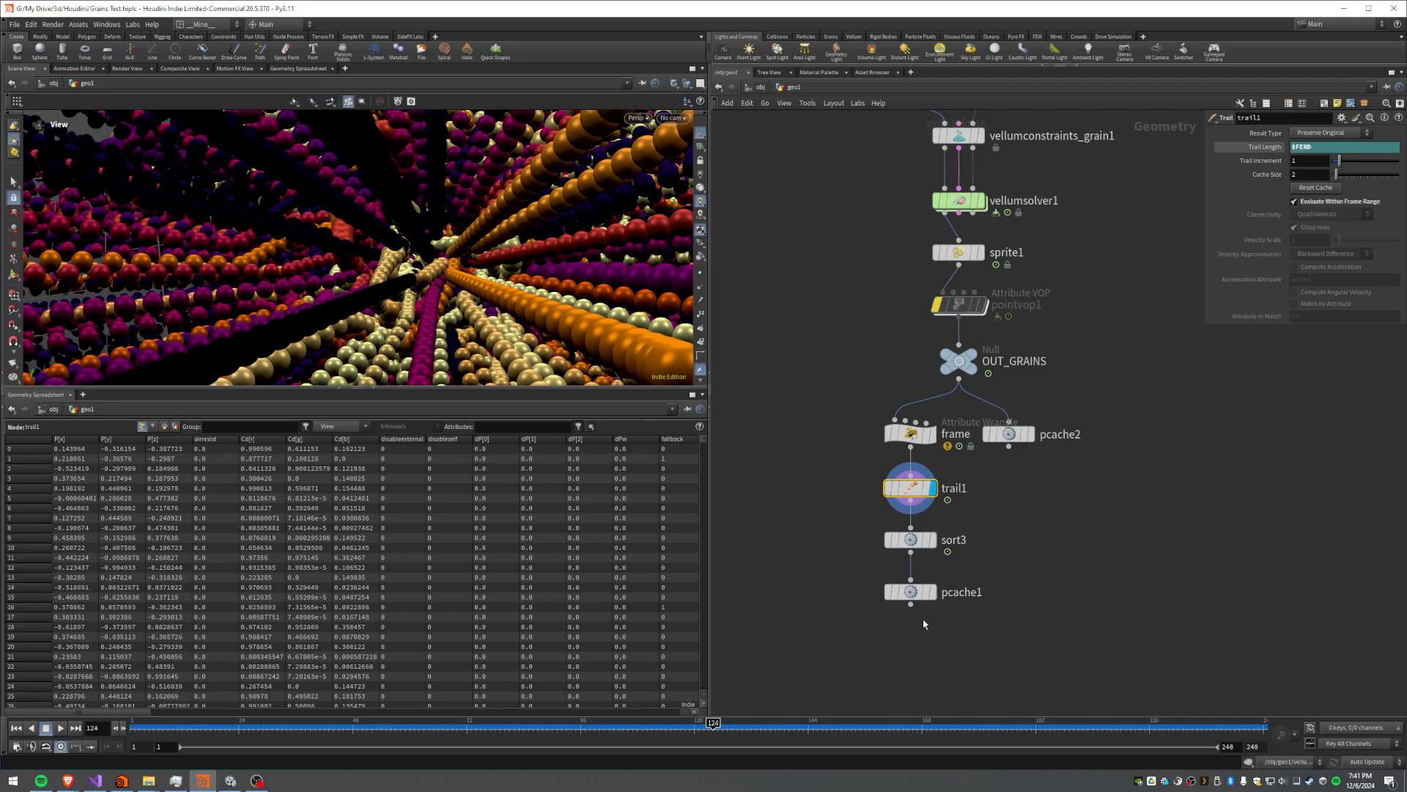
mouse_move(934, 503)
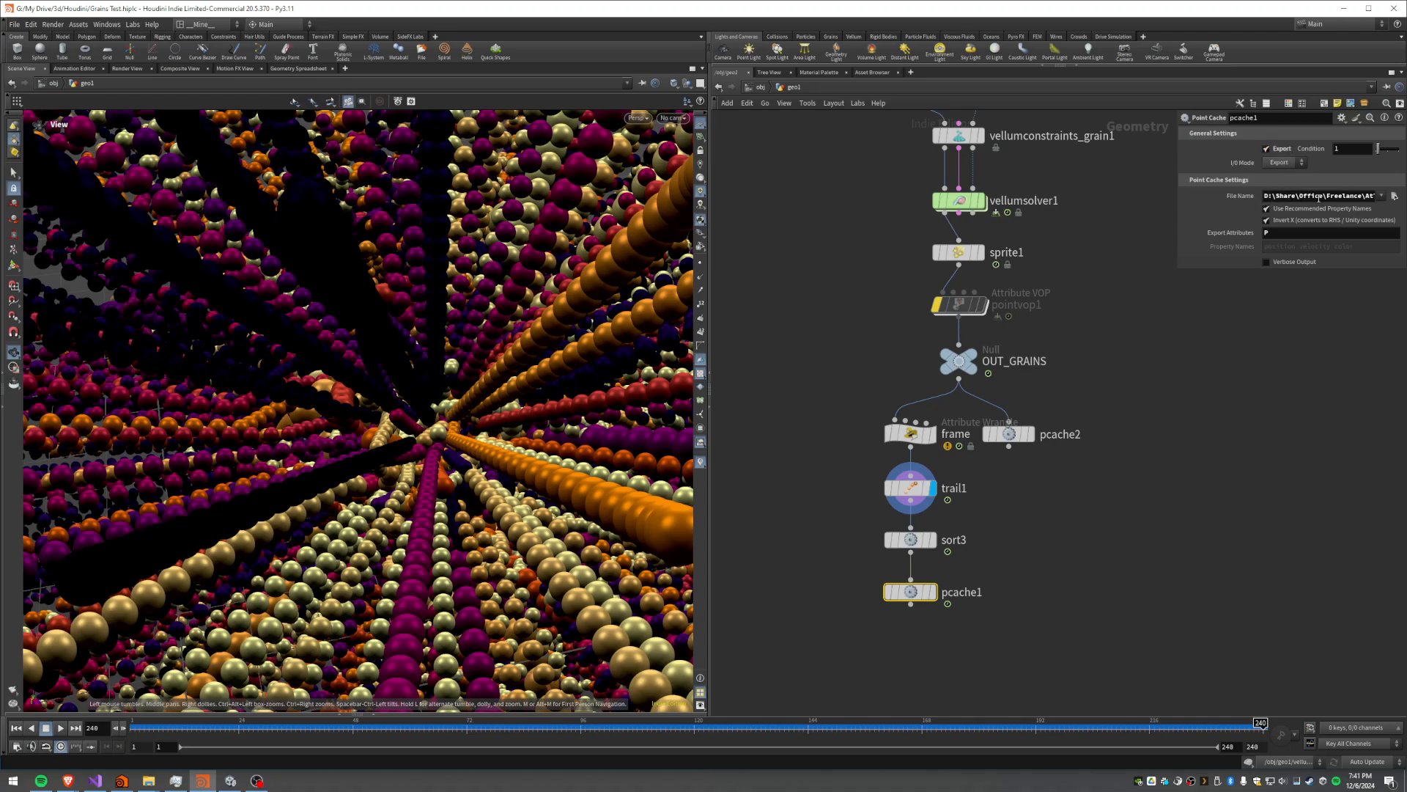
Set pcache1's Export Attributes to only the position attribute P
left_click(1267, 220)
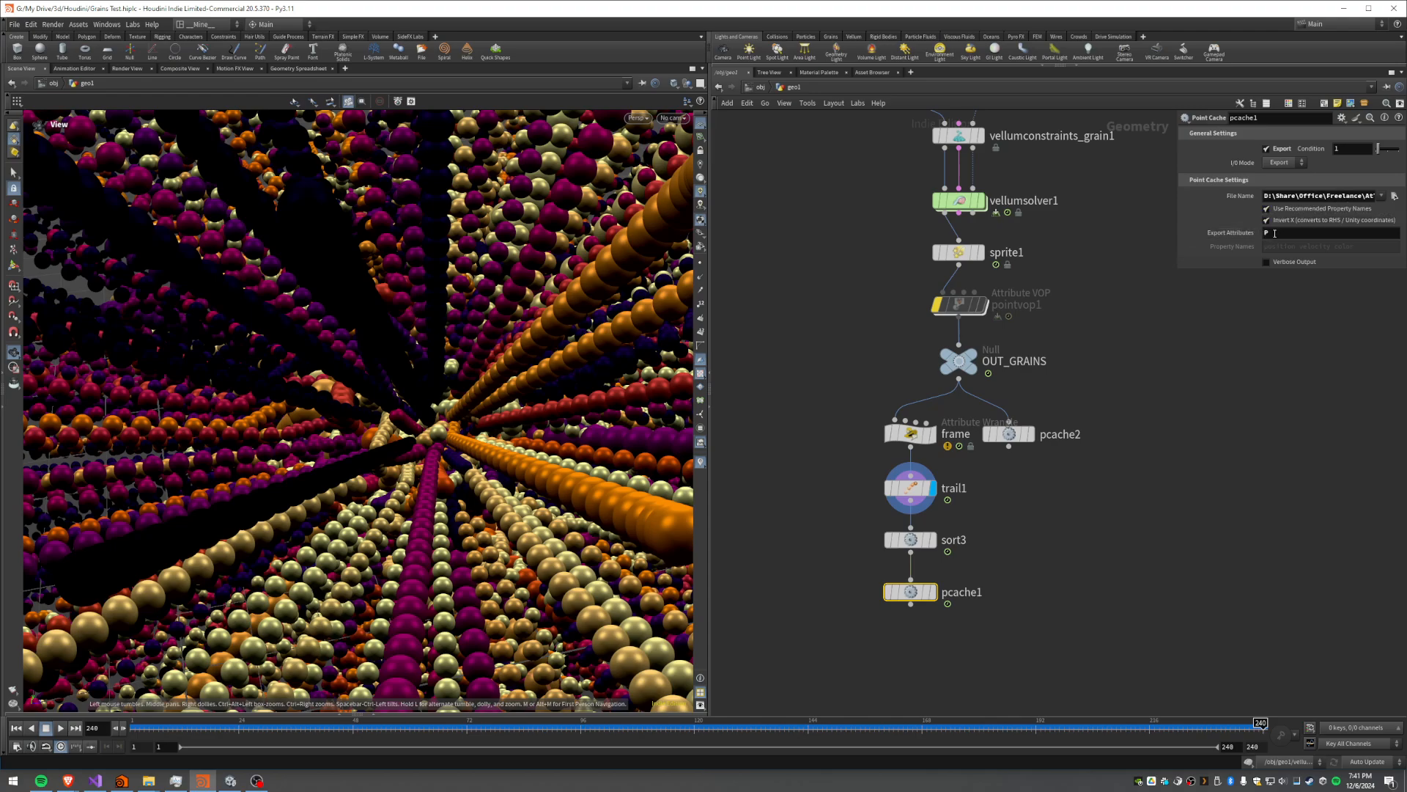
left_click(1302, 233)
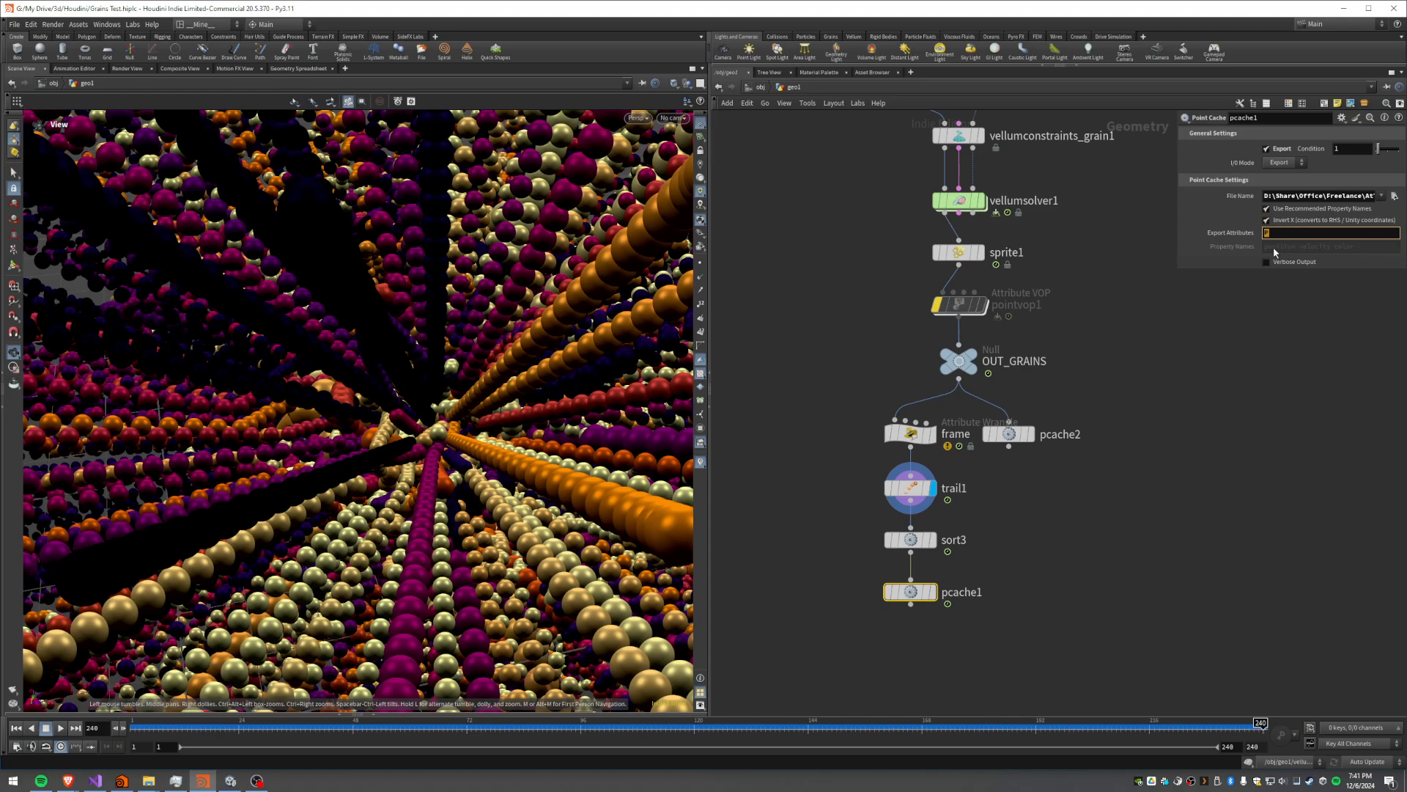
left_click(1007, 434)
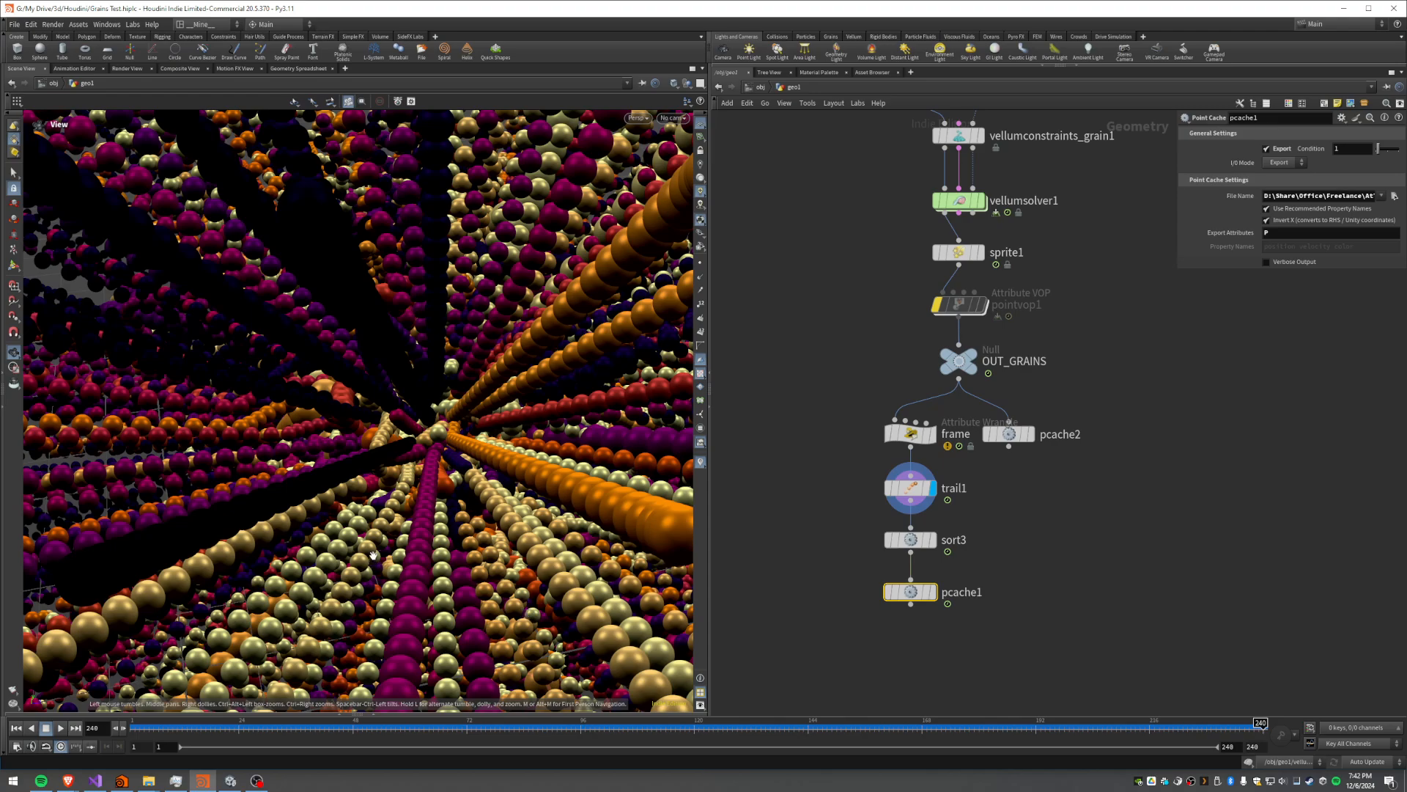
mouse_move(399, 554)
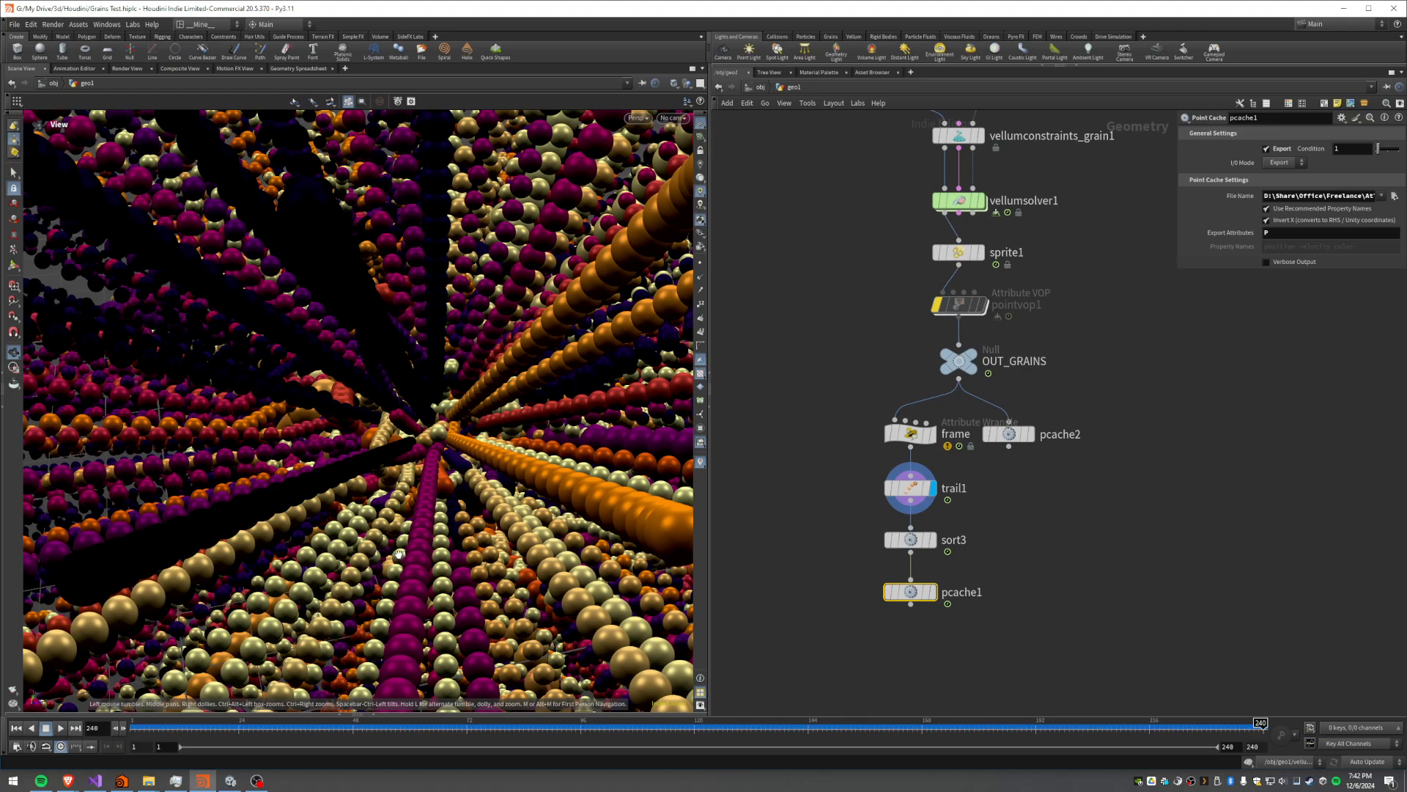
mouse_move(321, 553)
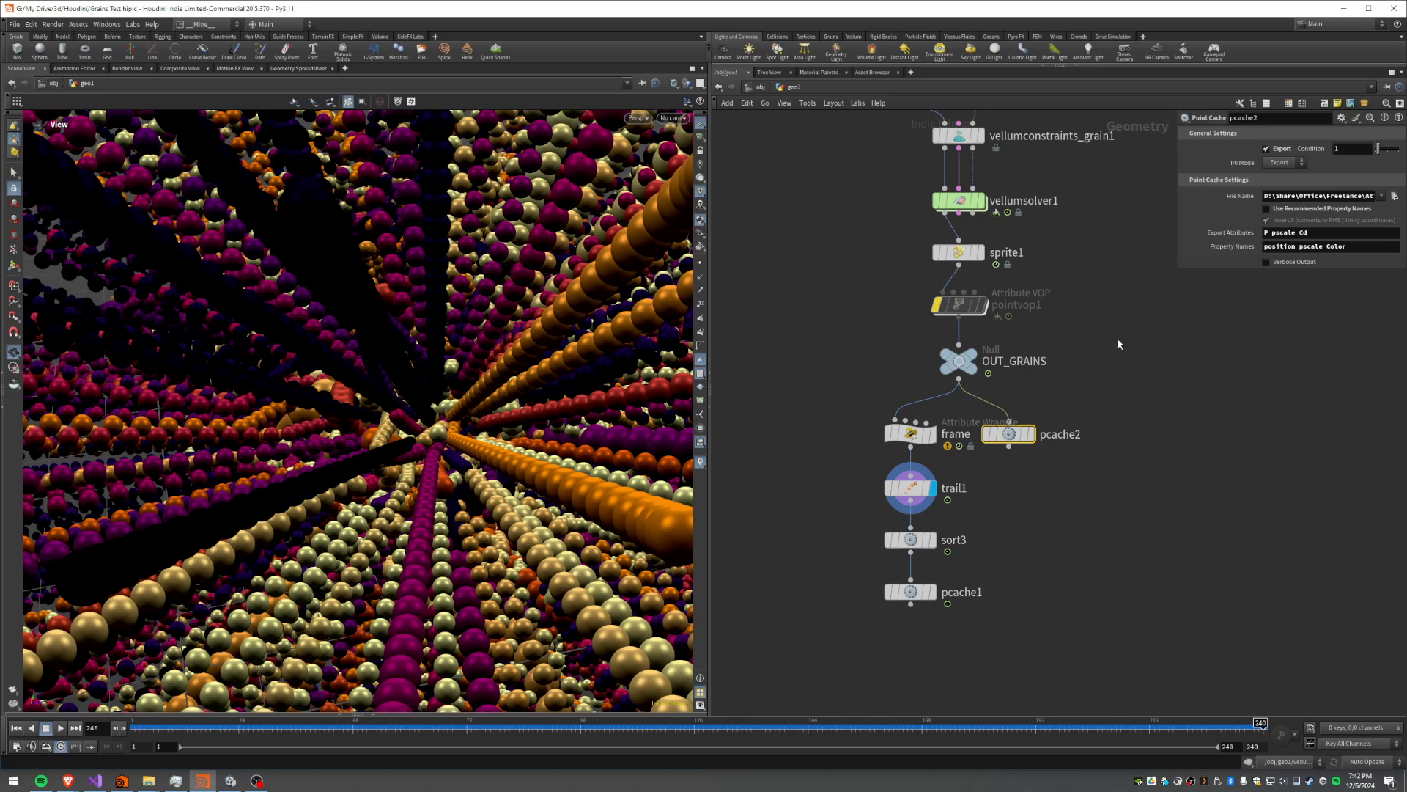
mouse_move(1106, 354)
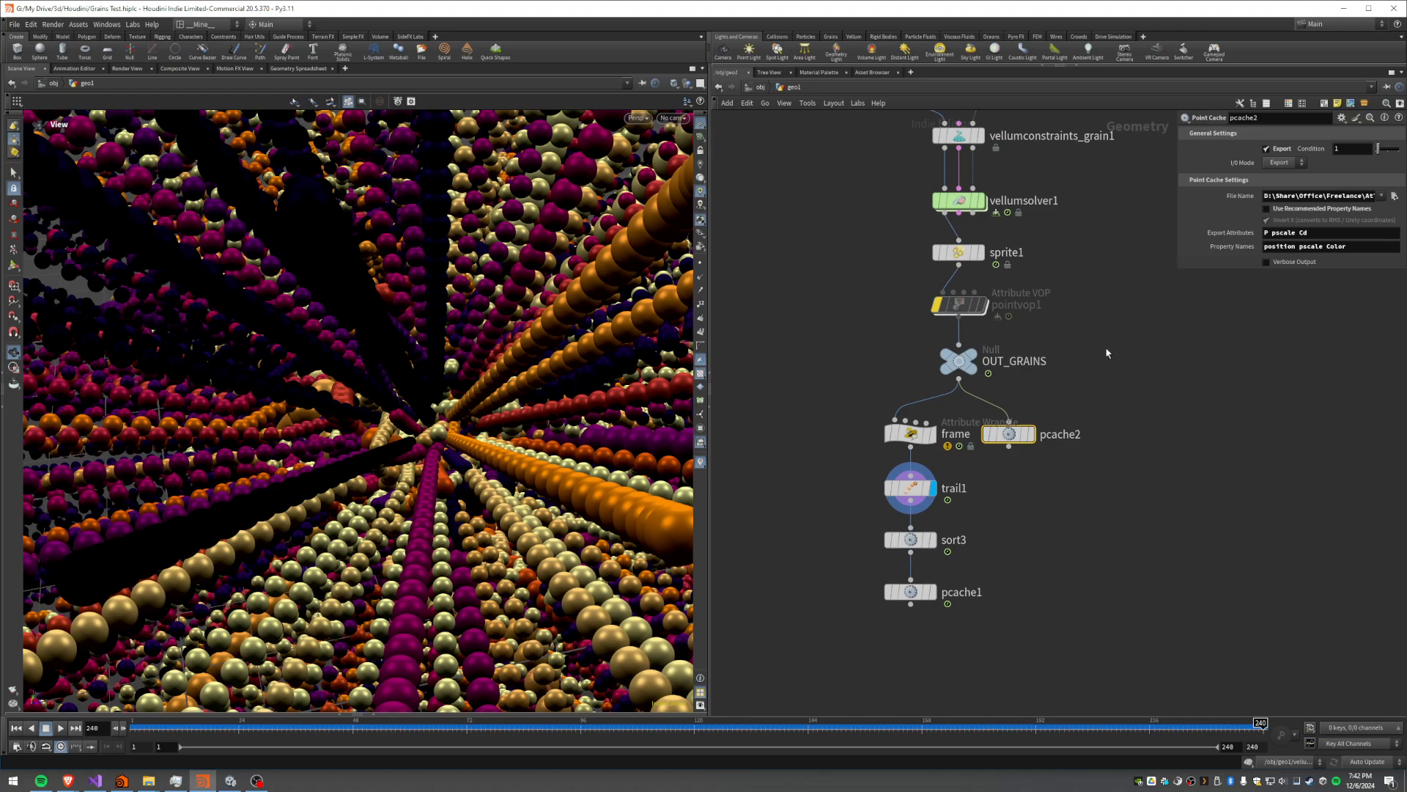
mouse_move(1038, 311)
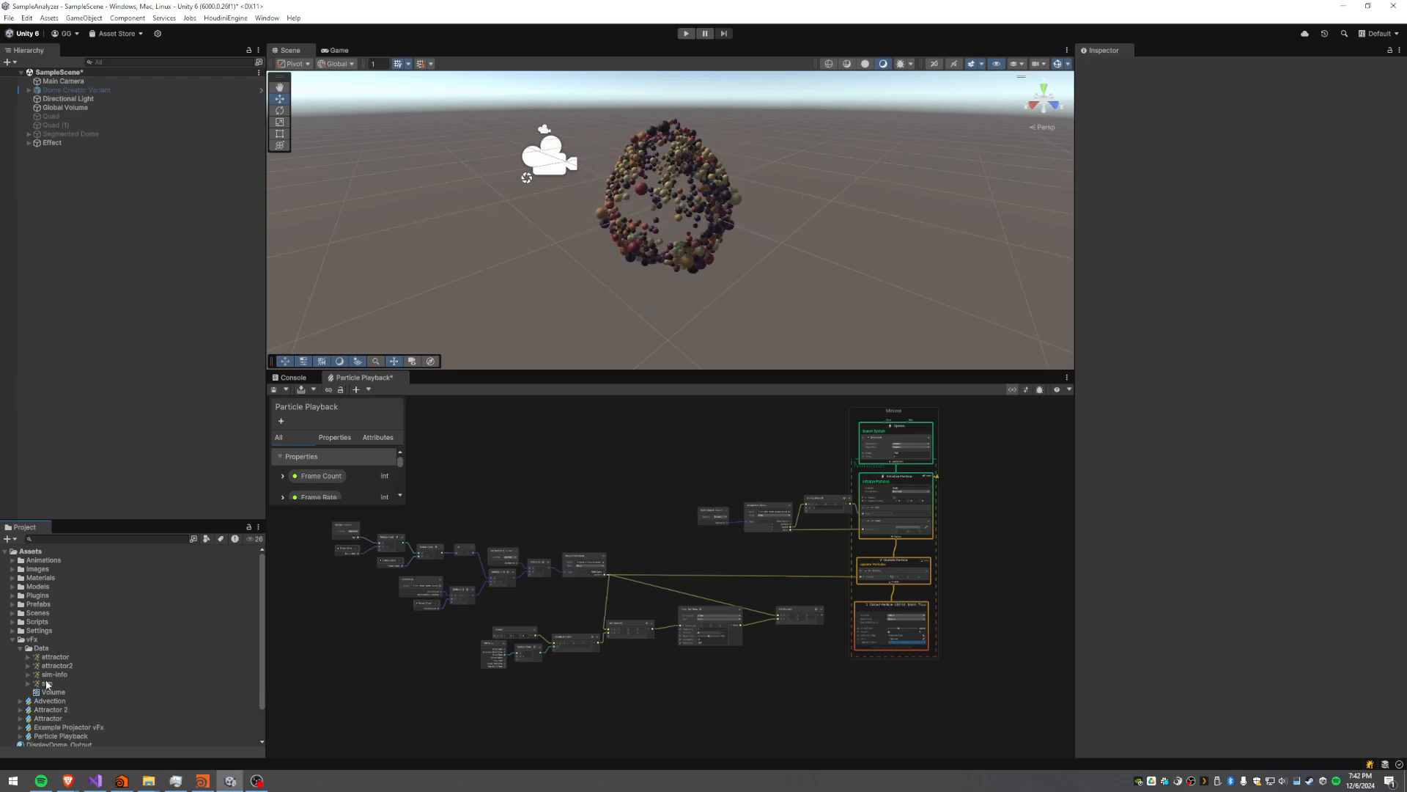
Inspect the sim-info and sim point cache assets' Point Cache importer details
left_click(54, 674)
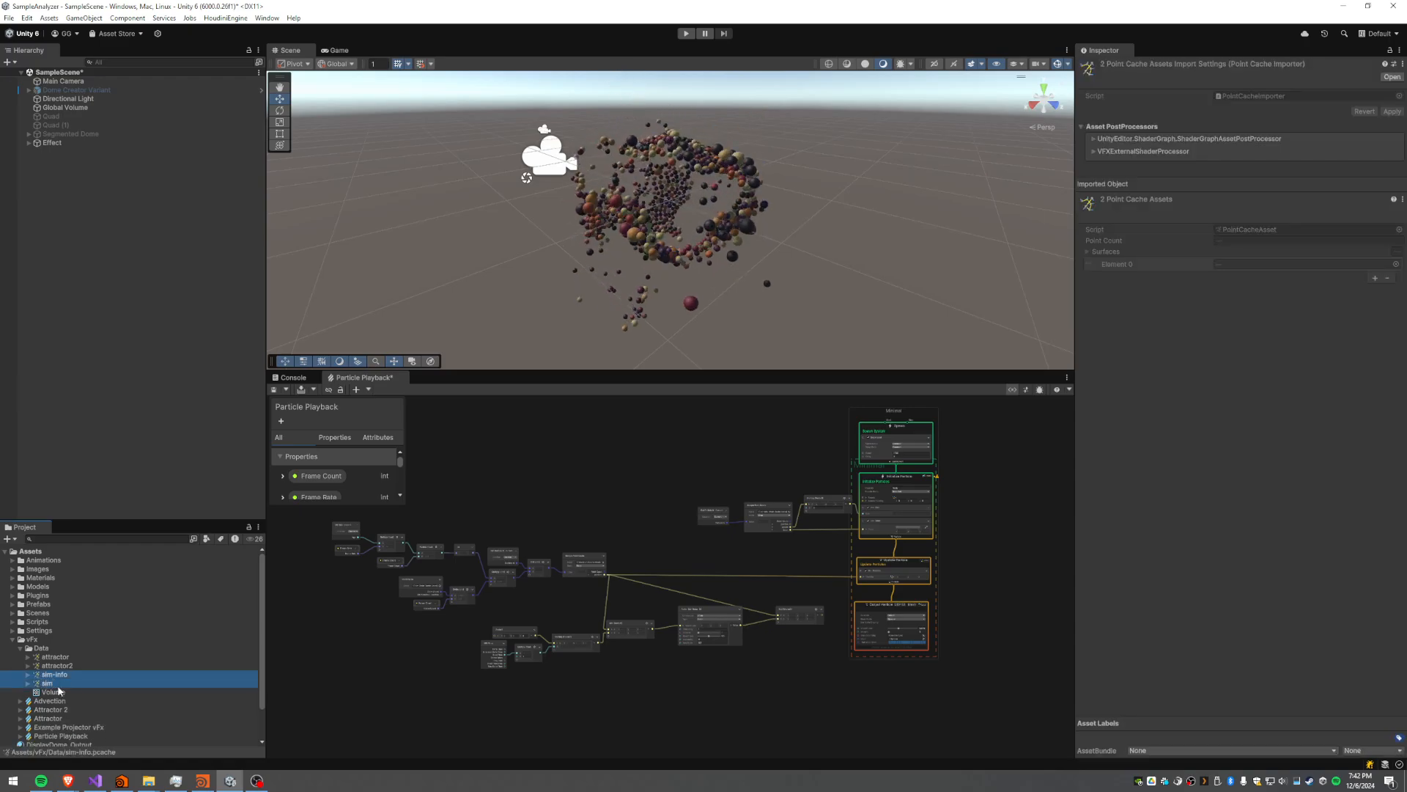
left_click(47, 683)
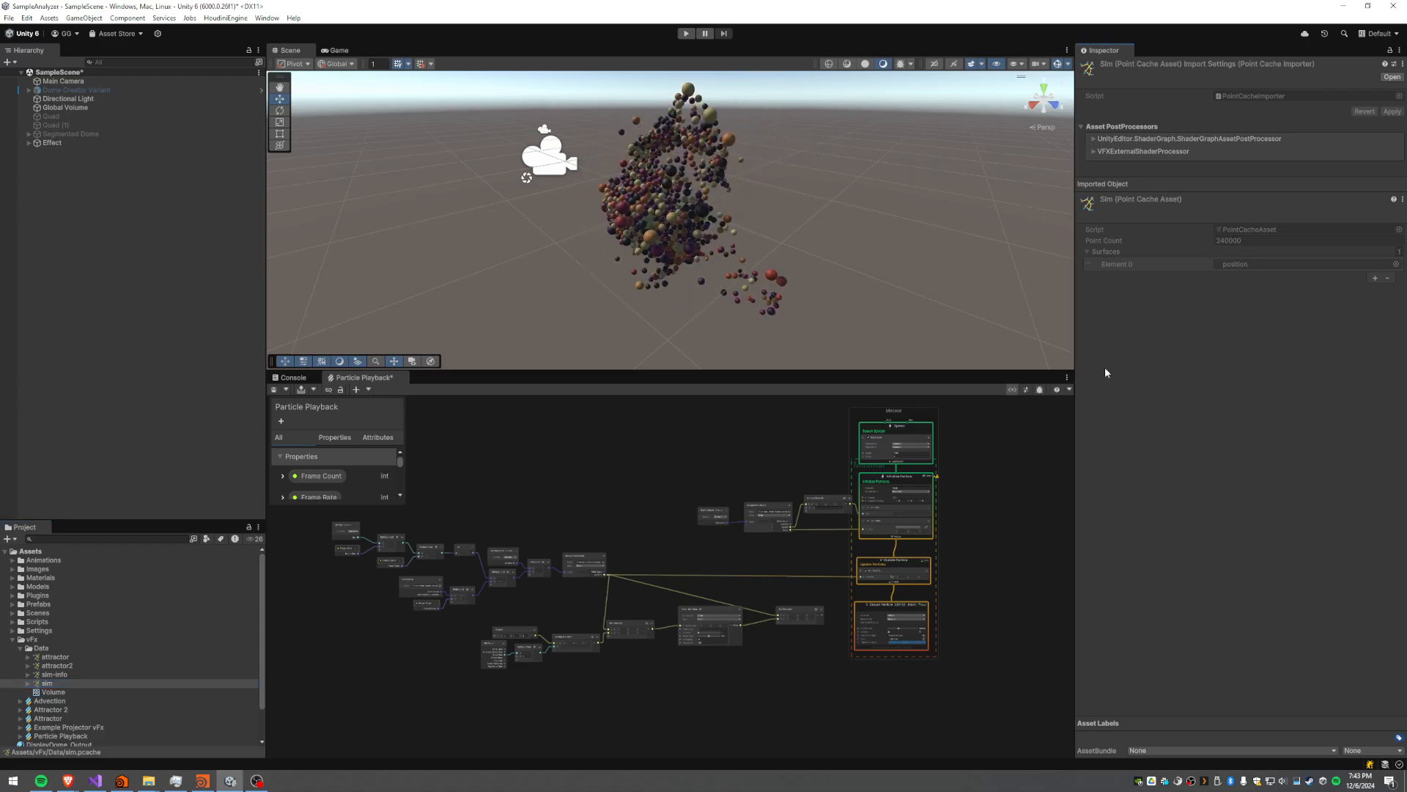
left_click(54, 674)
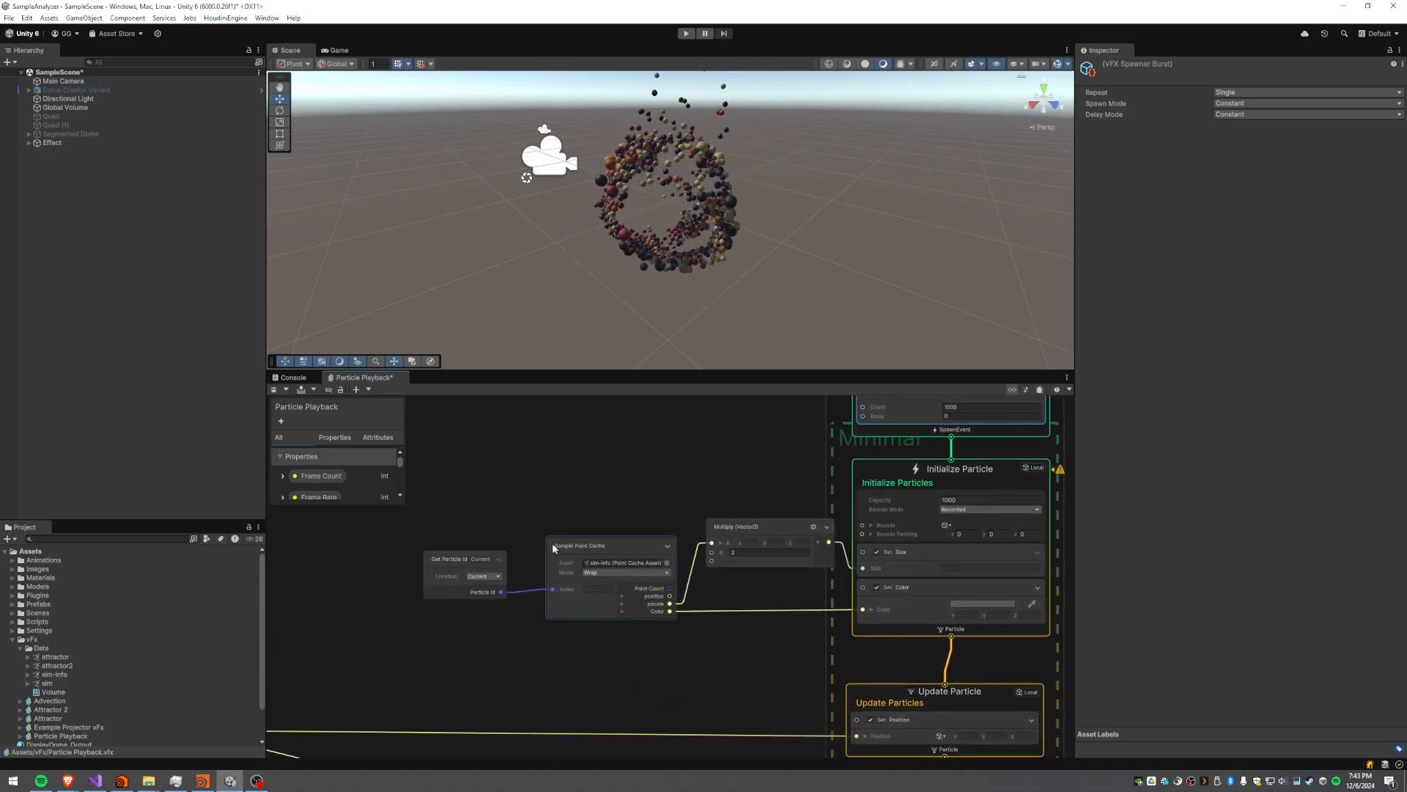
Select the Sample Point Cache node feeding Initialize and Update Particle
left_click(582, 546)
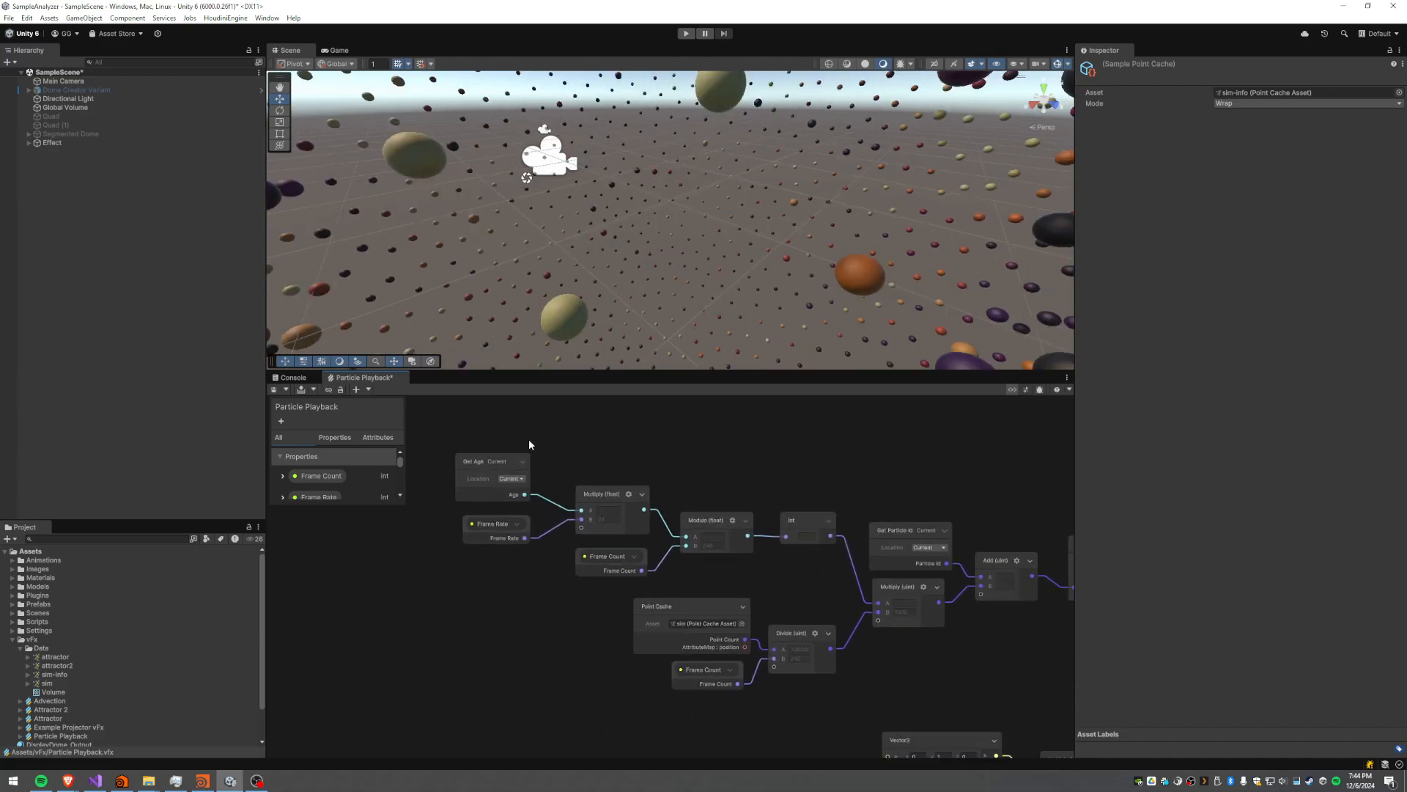
Inspect the Get Age and frame-rate nodes computing the cache frame index
left_click(492, 462)
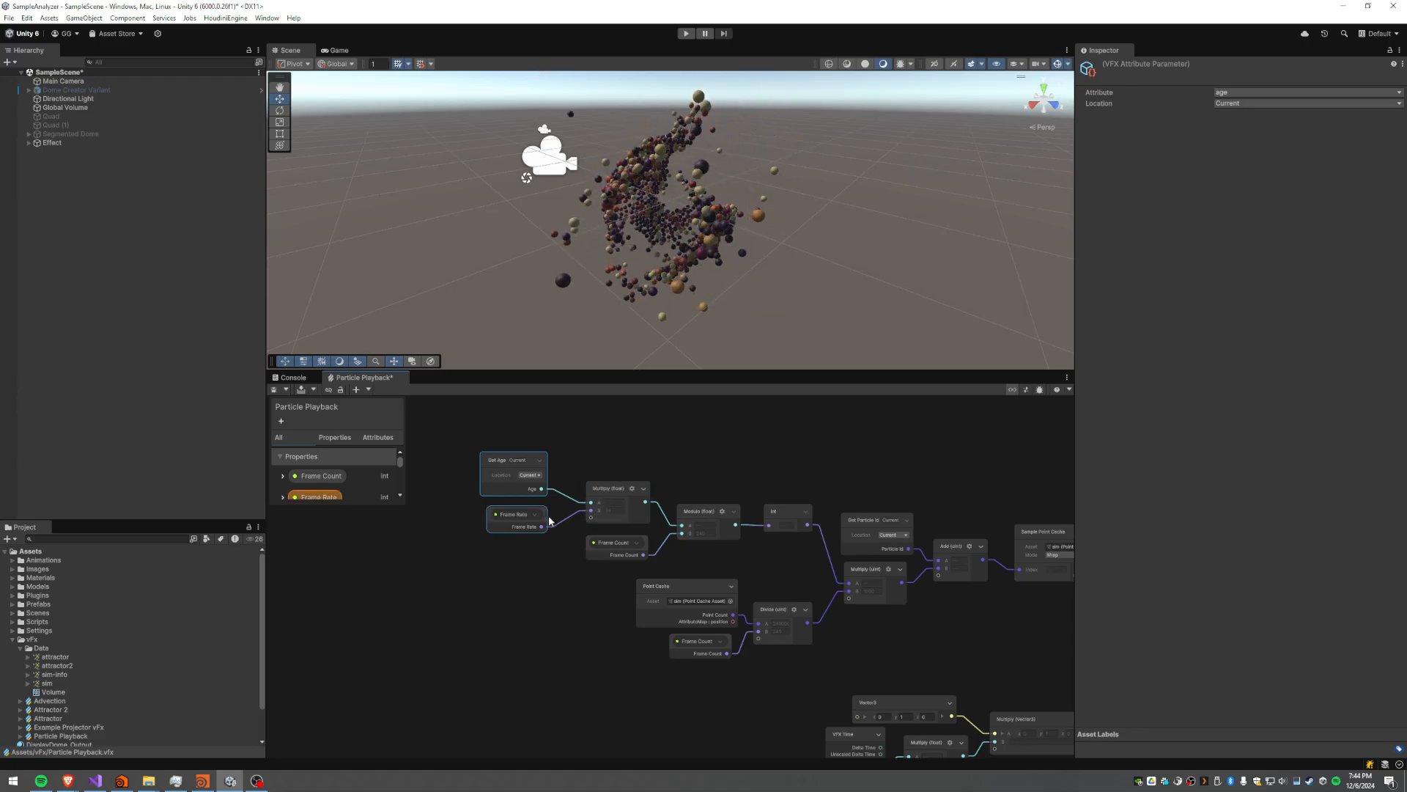
left_click(614, 486)
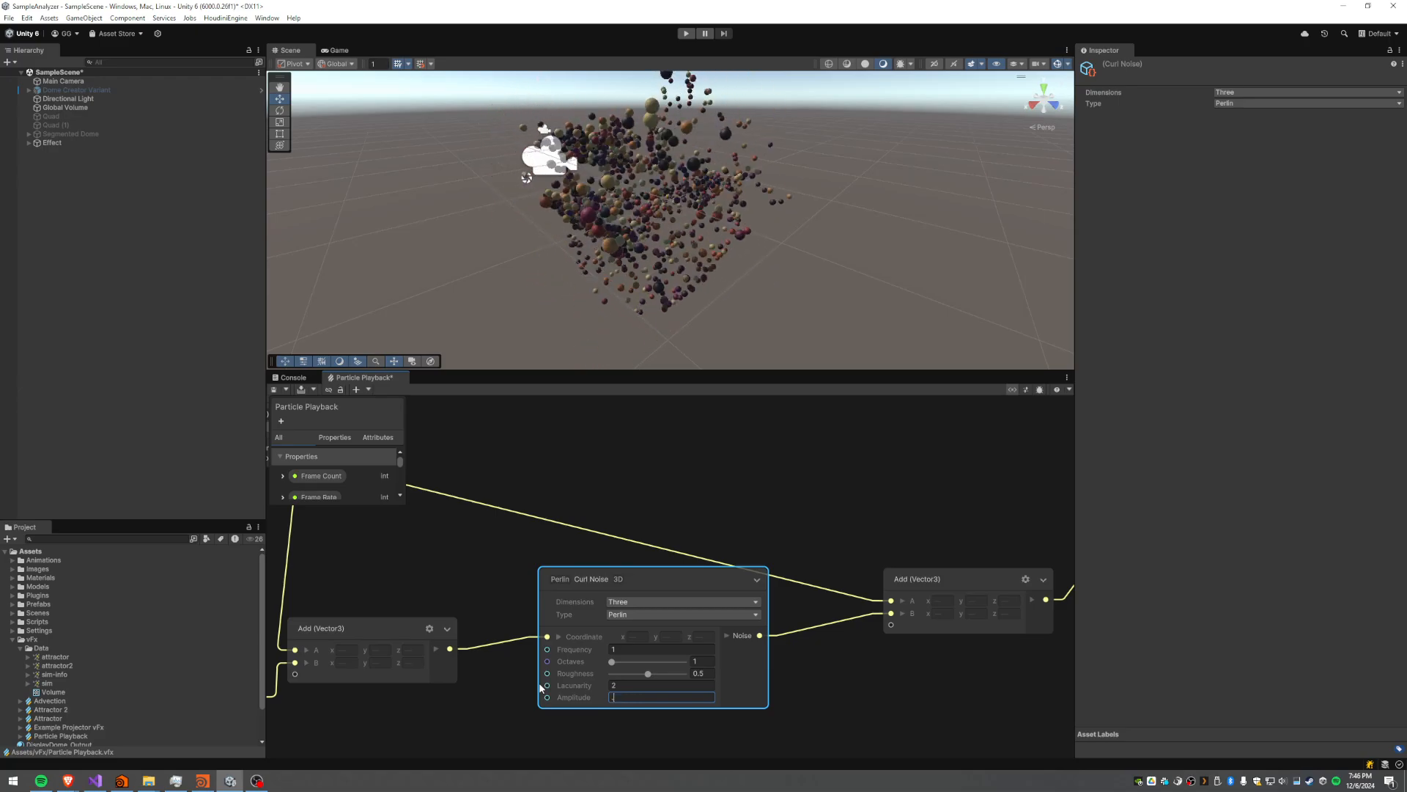
Set Perlin Curl Noise amplitude to 0.1 and nudge frequency to about 1.09
type("0.05")
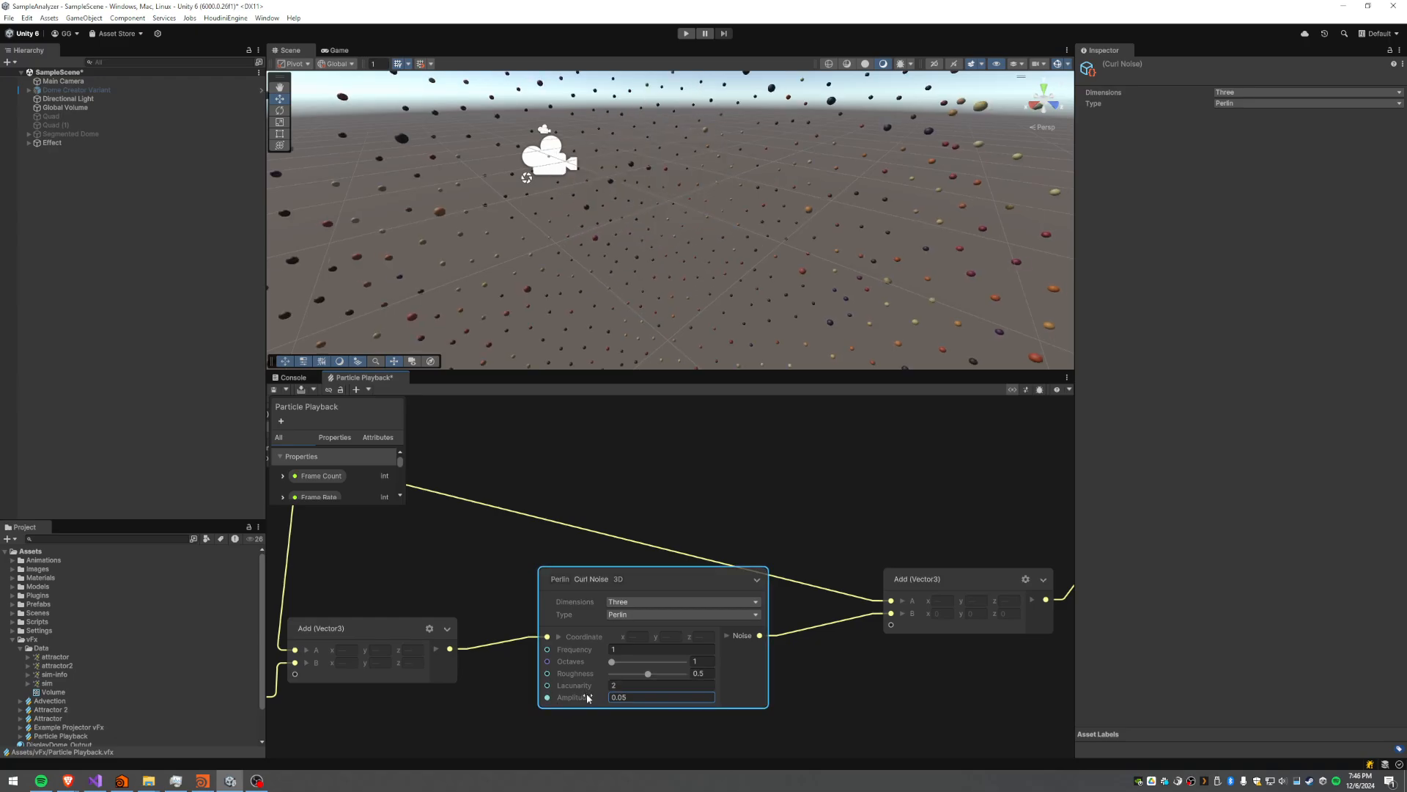
type("0.1")
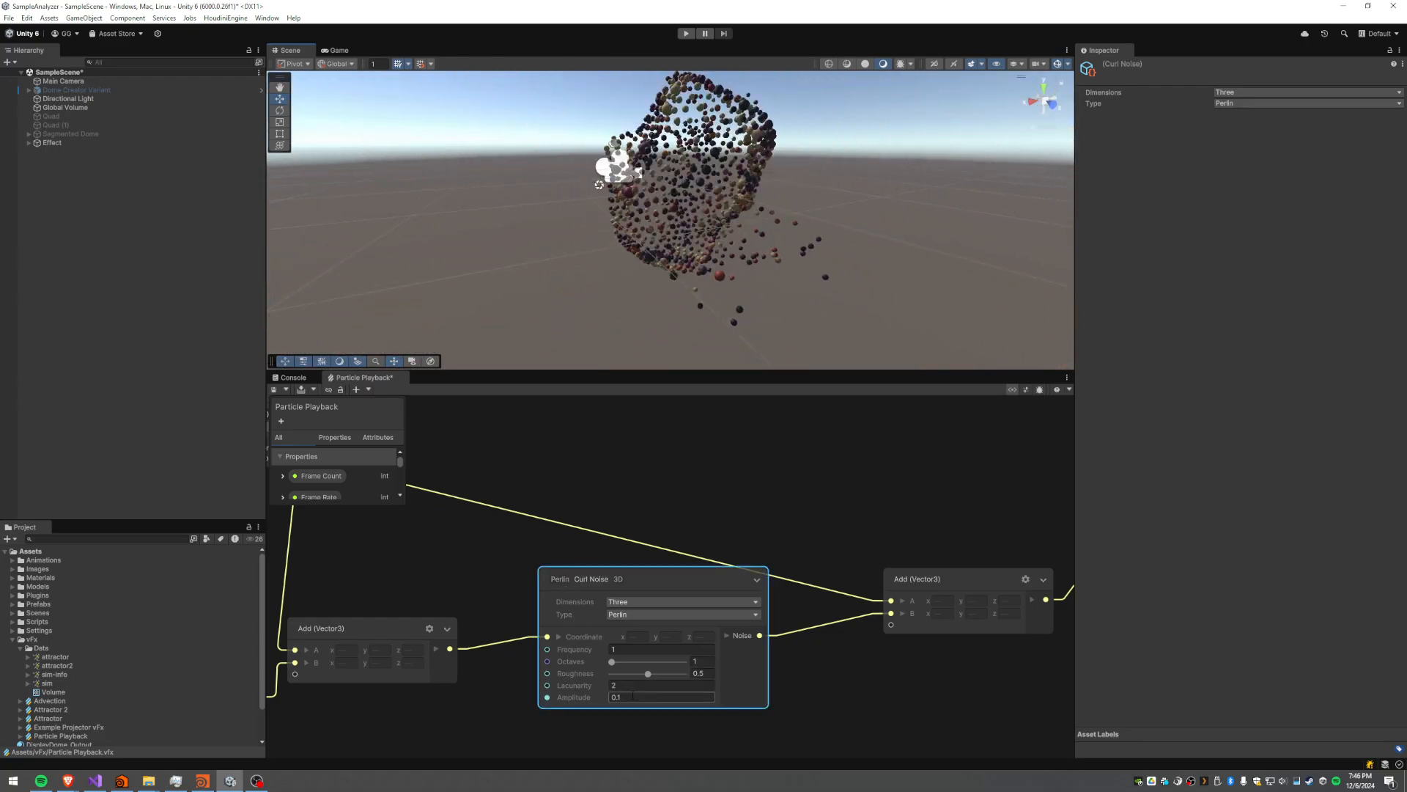
left_click_drag(612, 649, 602, 650)
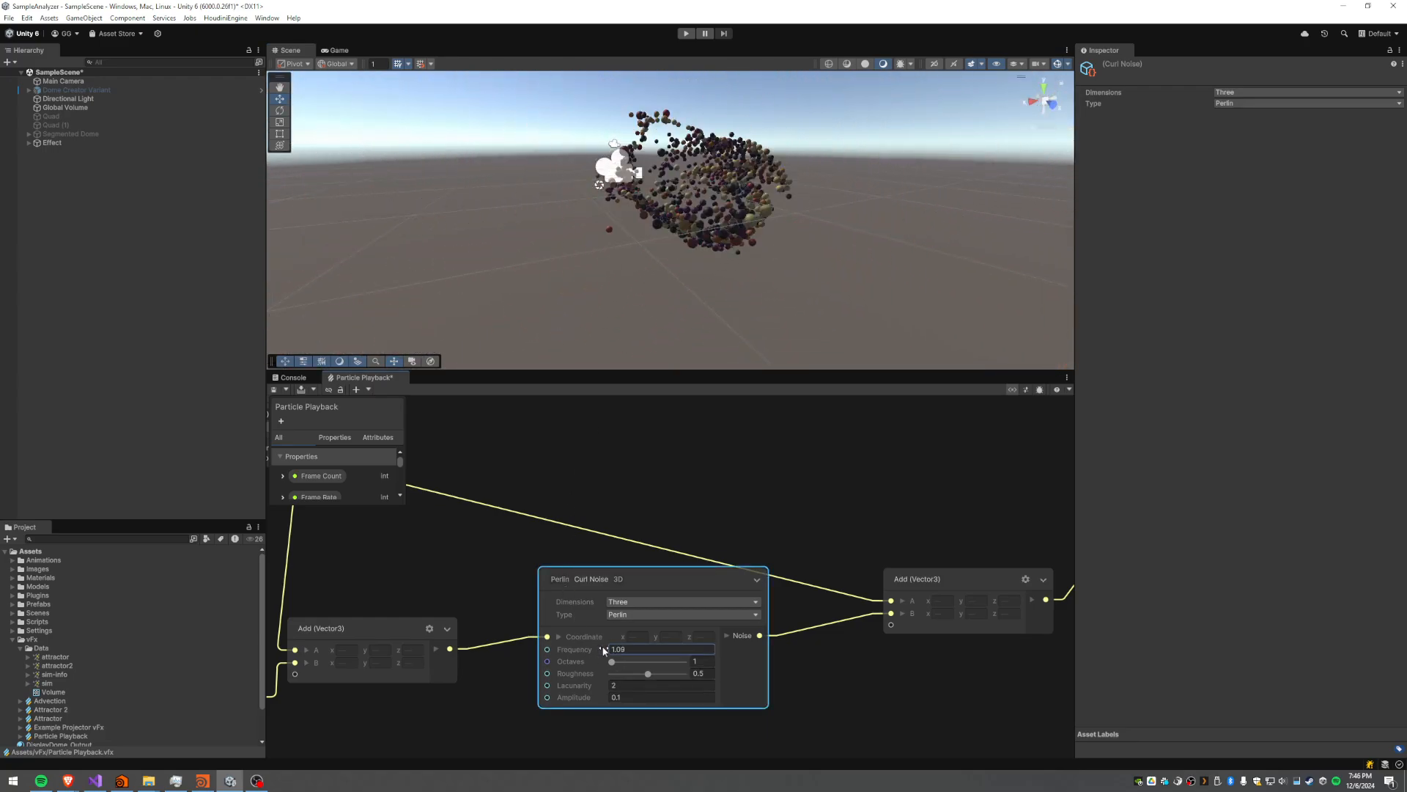